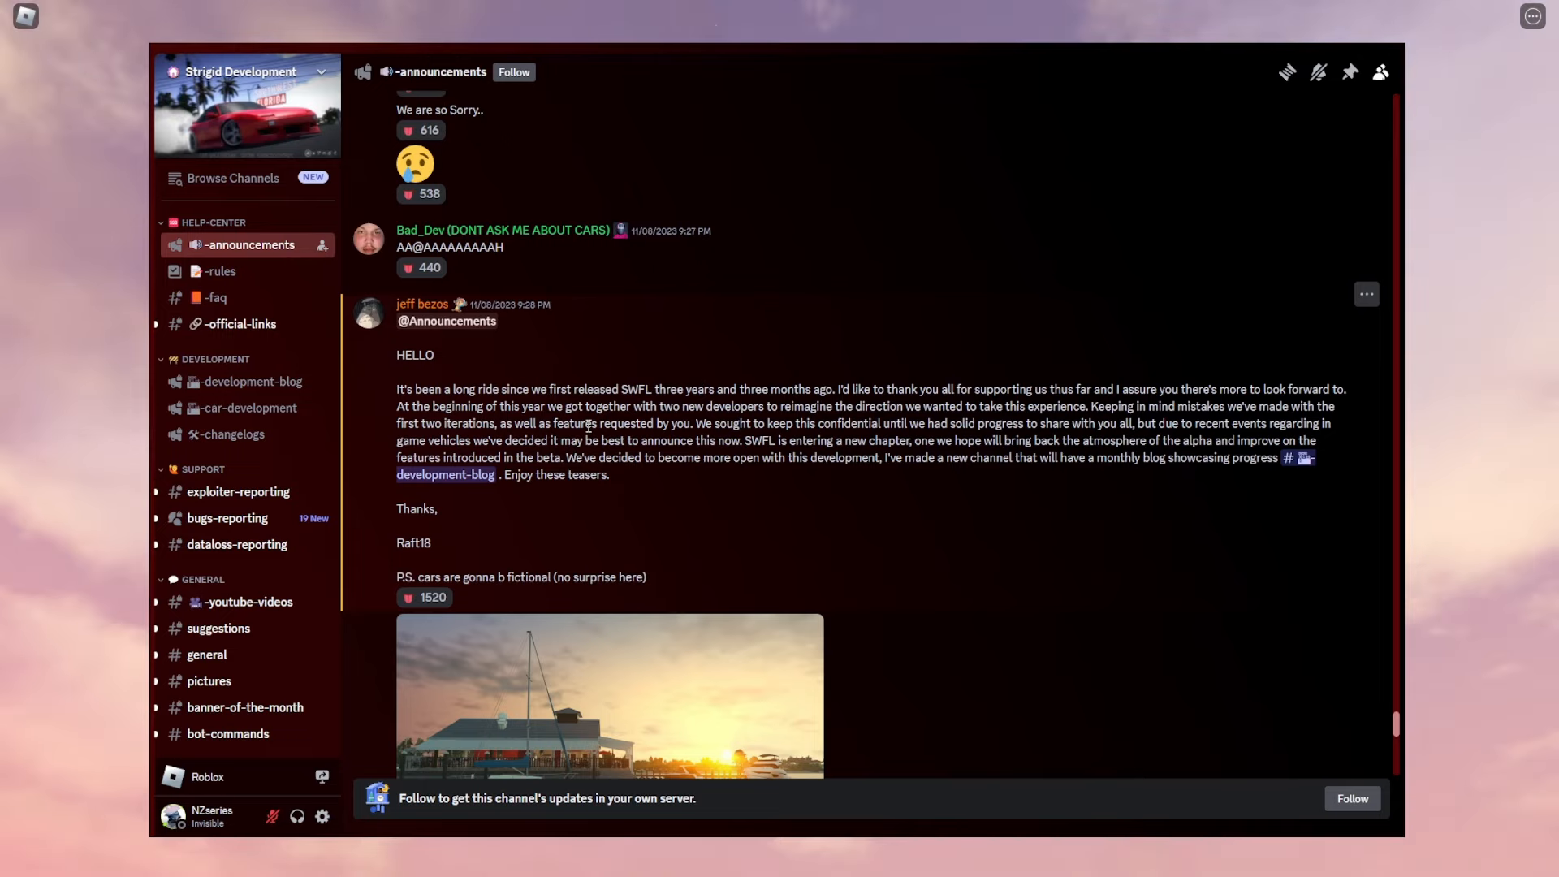
{"action": "mouse_move", "coordinate": [1016, 588]}
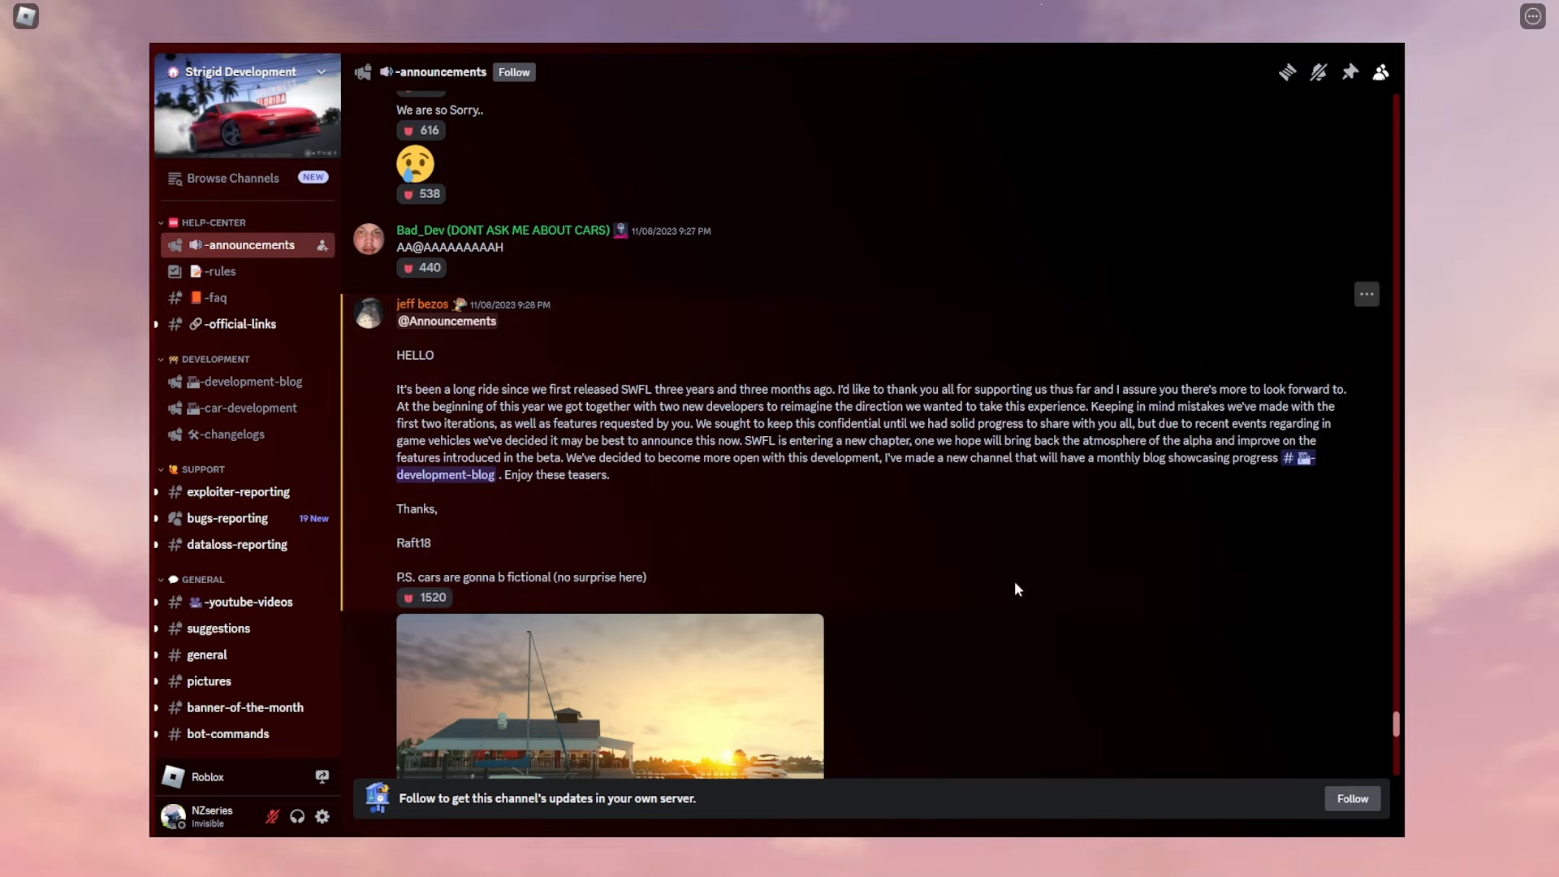
- Scroll the SWFL announcement down to its sunset marina and Italica logo teaser images
{"action": "left_click", "coordinate": [608, 697]}
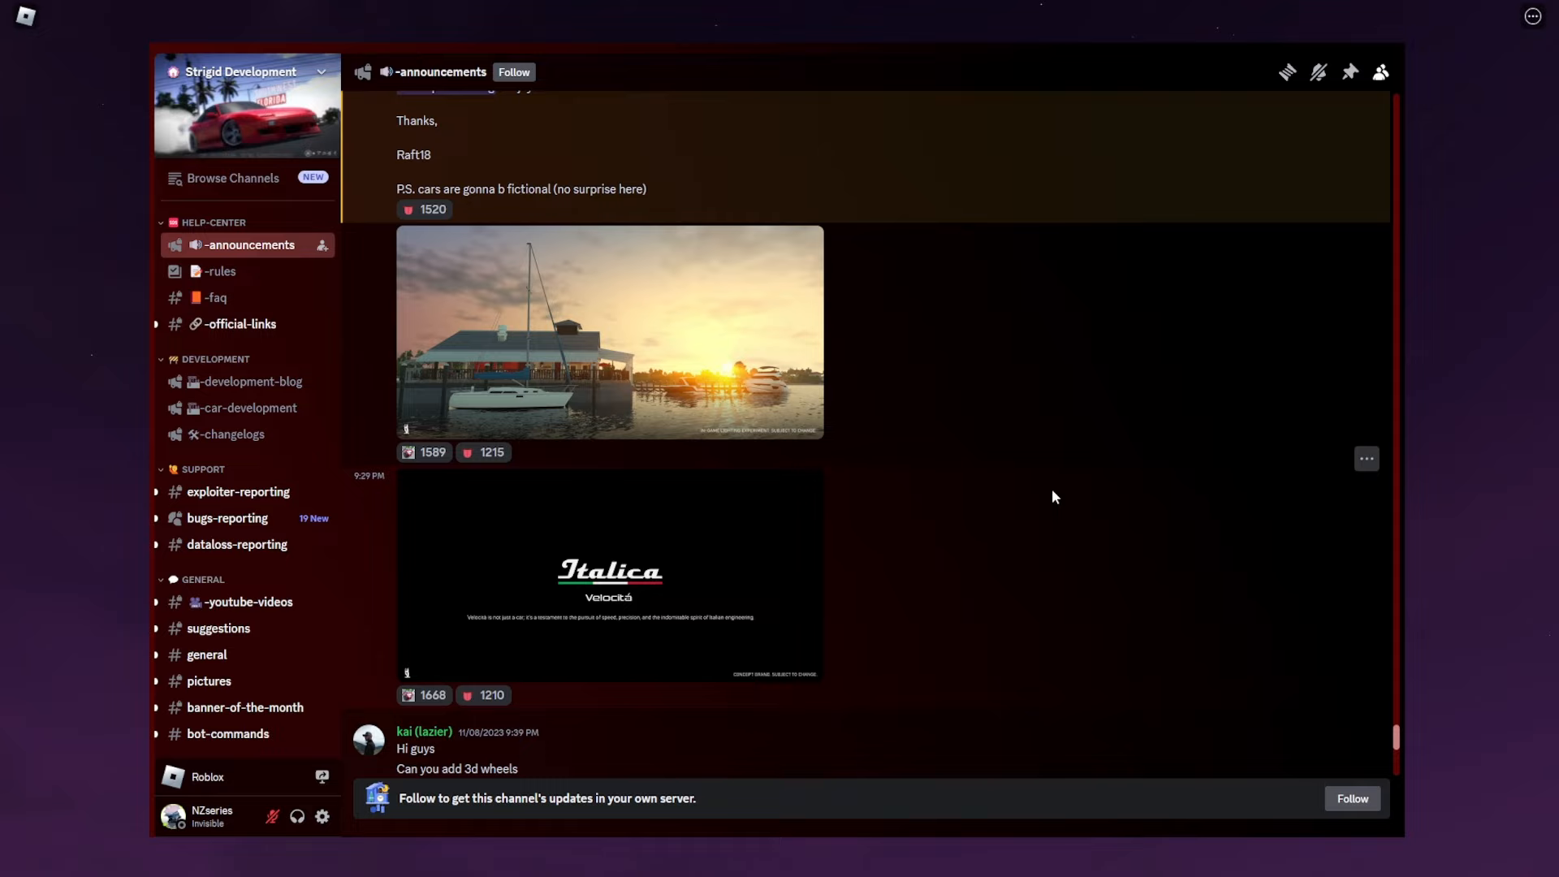
{"action": "mouse_move", "coordinate": [247, 380]}
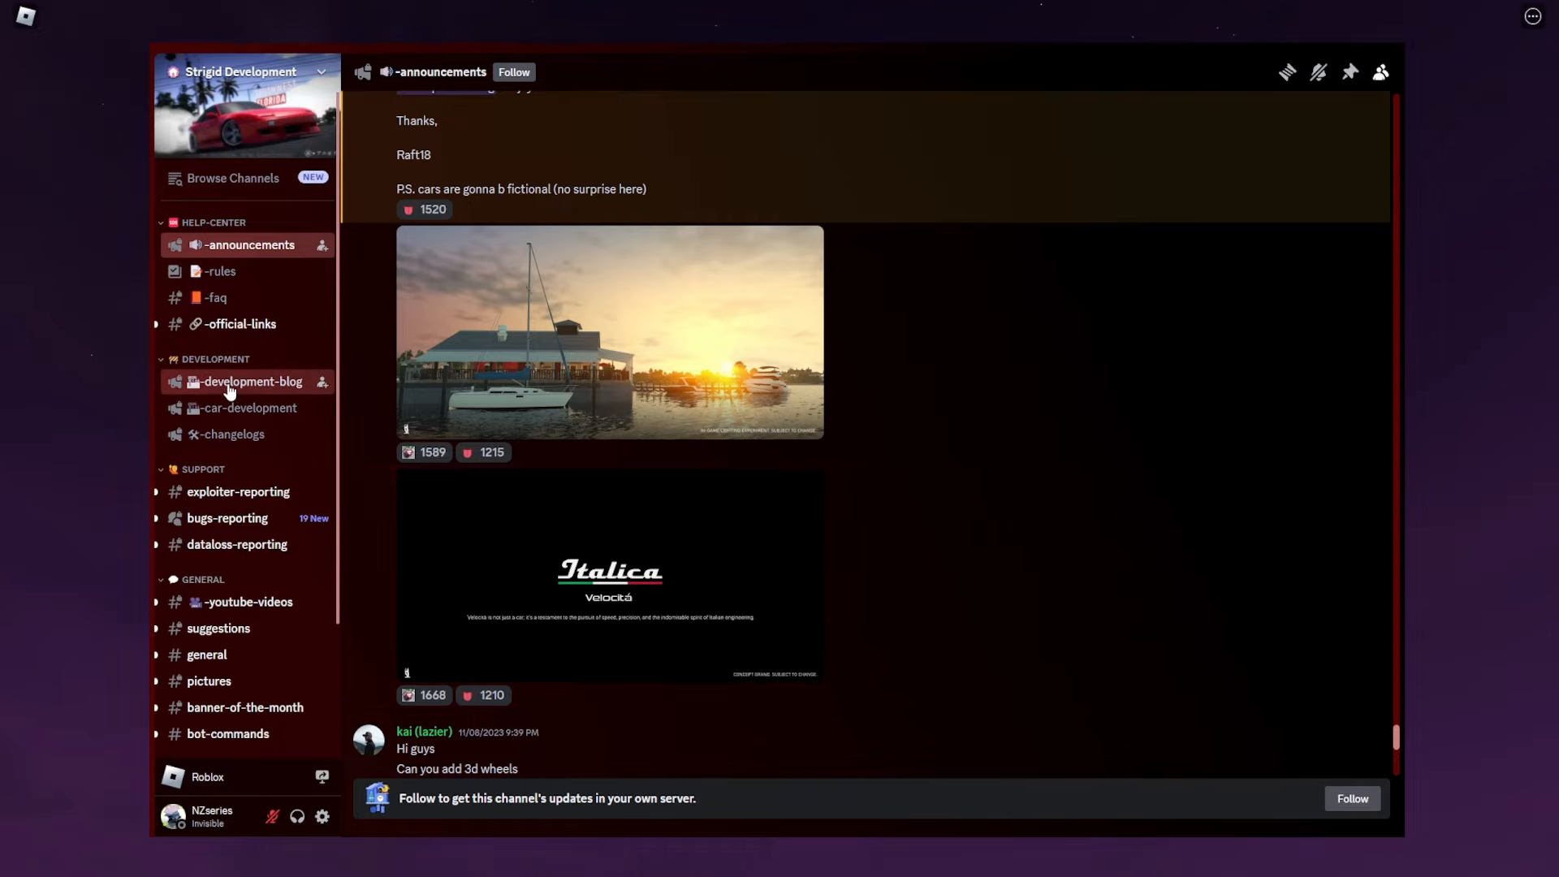
- Switch to the #development-blog channel under DEVELOPMENT in the Strigid Development server
{"action": "left_click", "coordinate": [247, 380]}
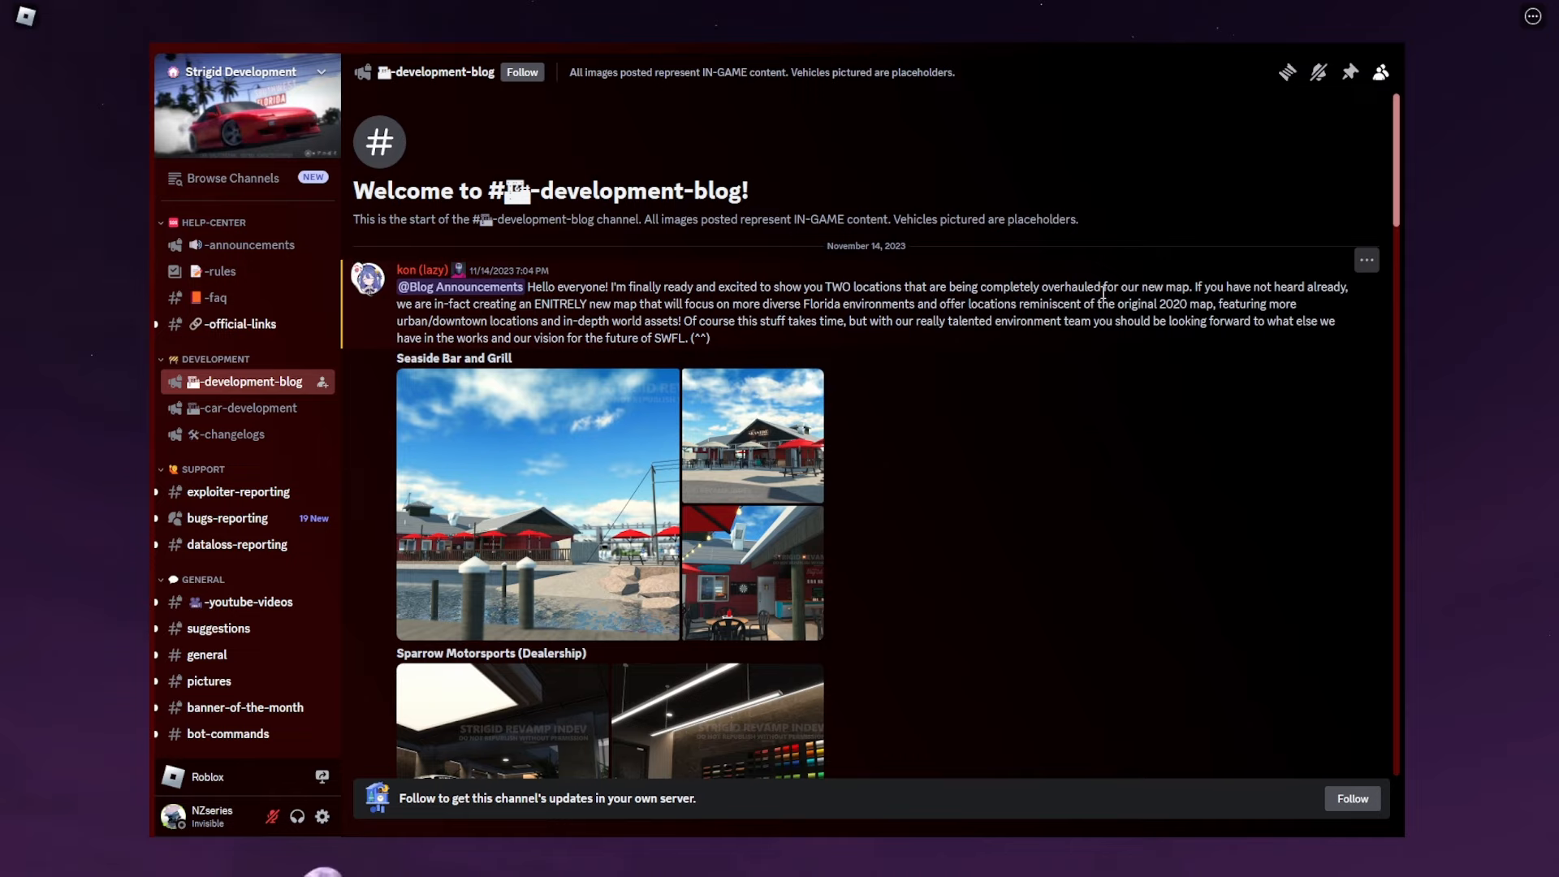
{"action": "mouse_move", "coordinate": [1128, 294]}
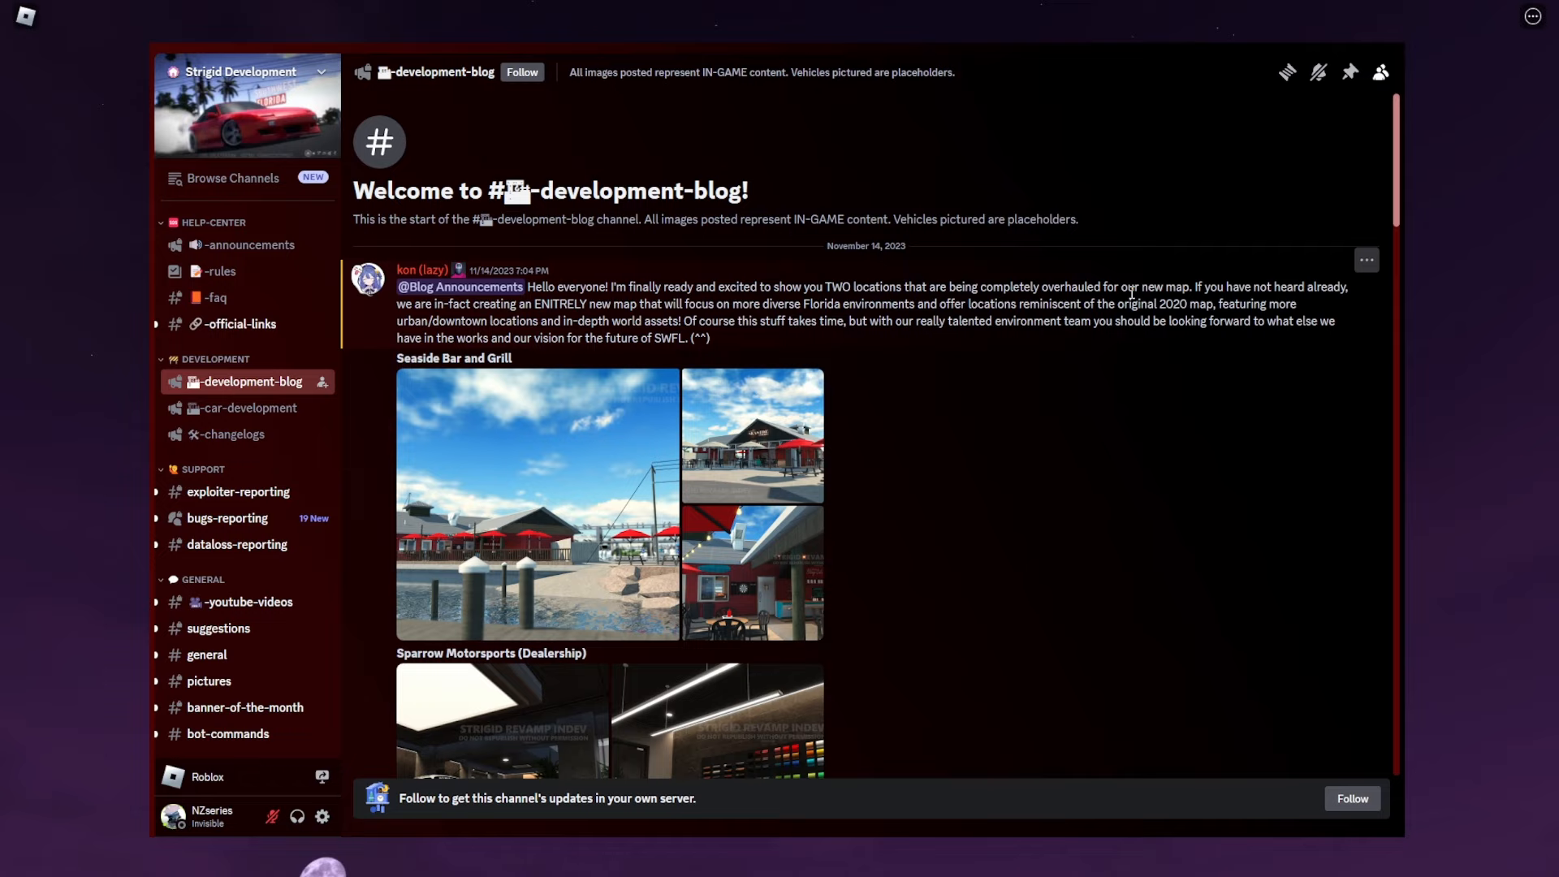
{"action": "mouse_move", "coordinate": [747, 303]}
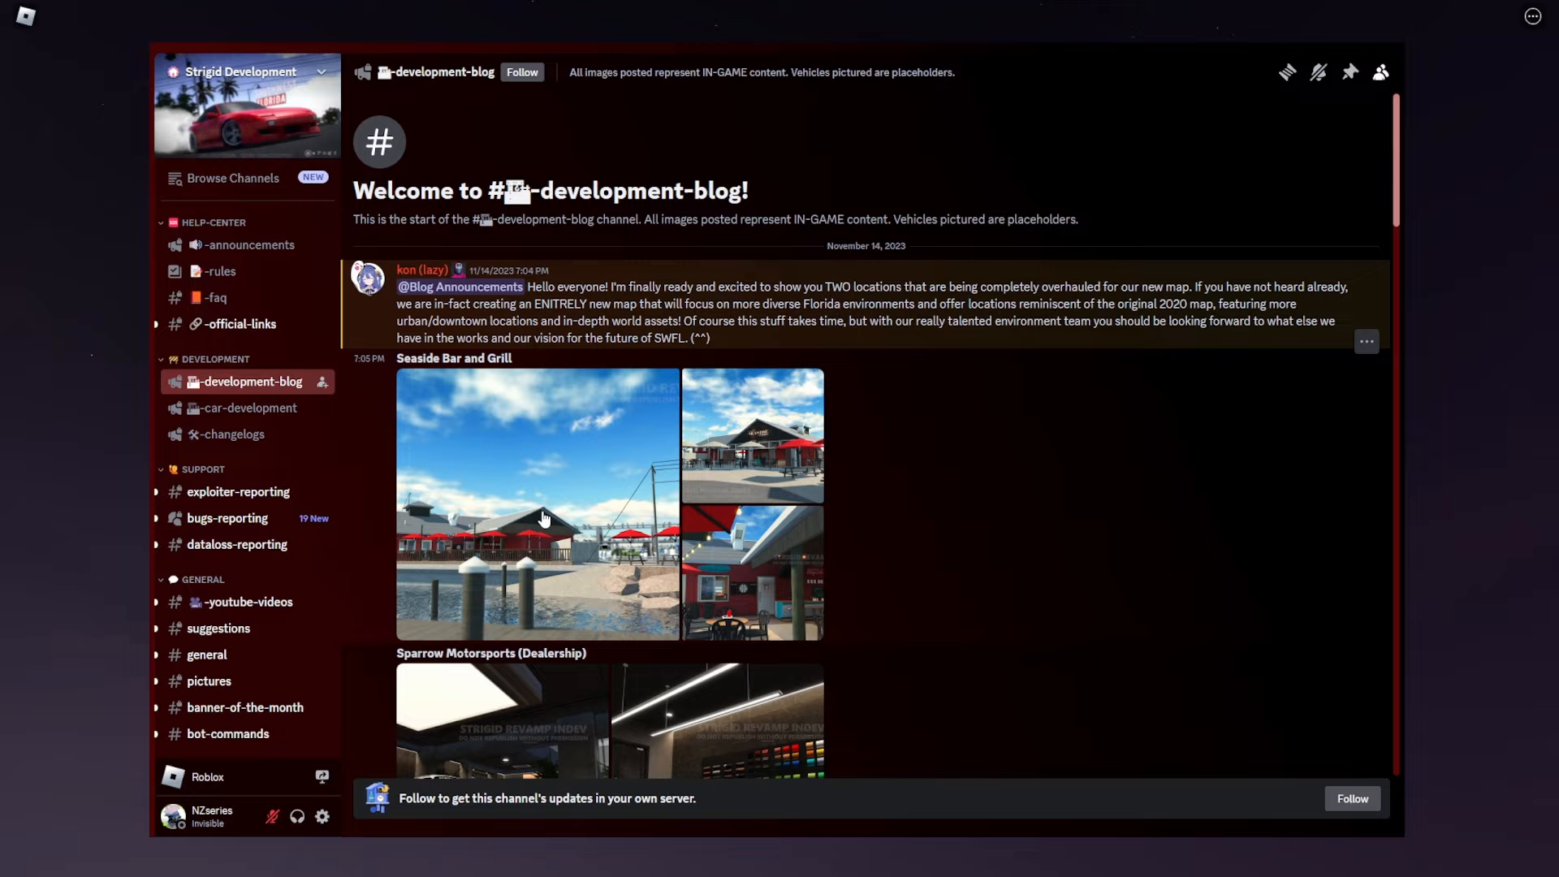
- Scroll past Seaside Bar and Grill to the Sparrow Motorsports dealership screenshots
{"action": "left_click", "coordinate": [537, 501]}
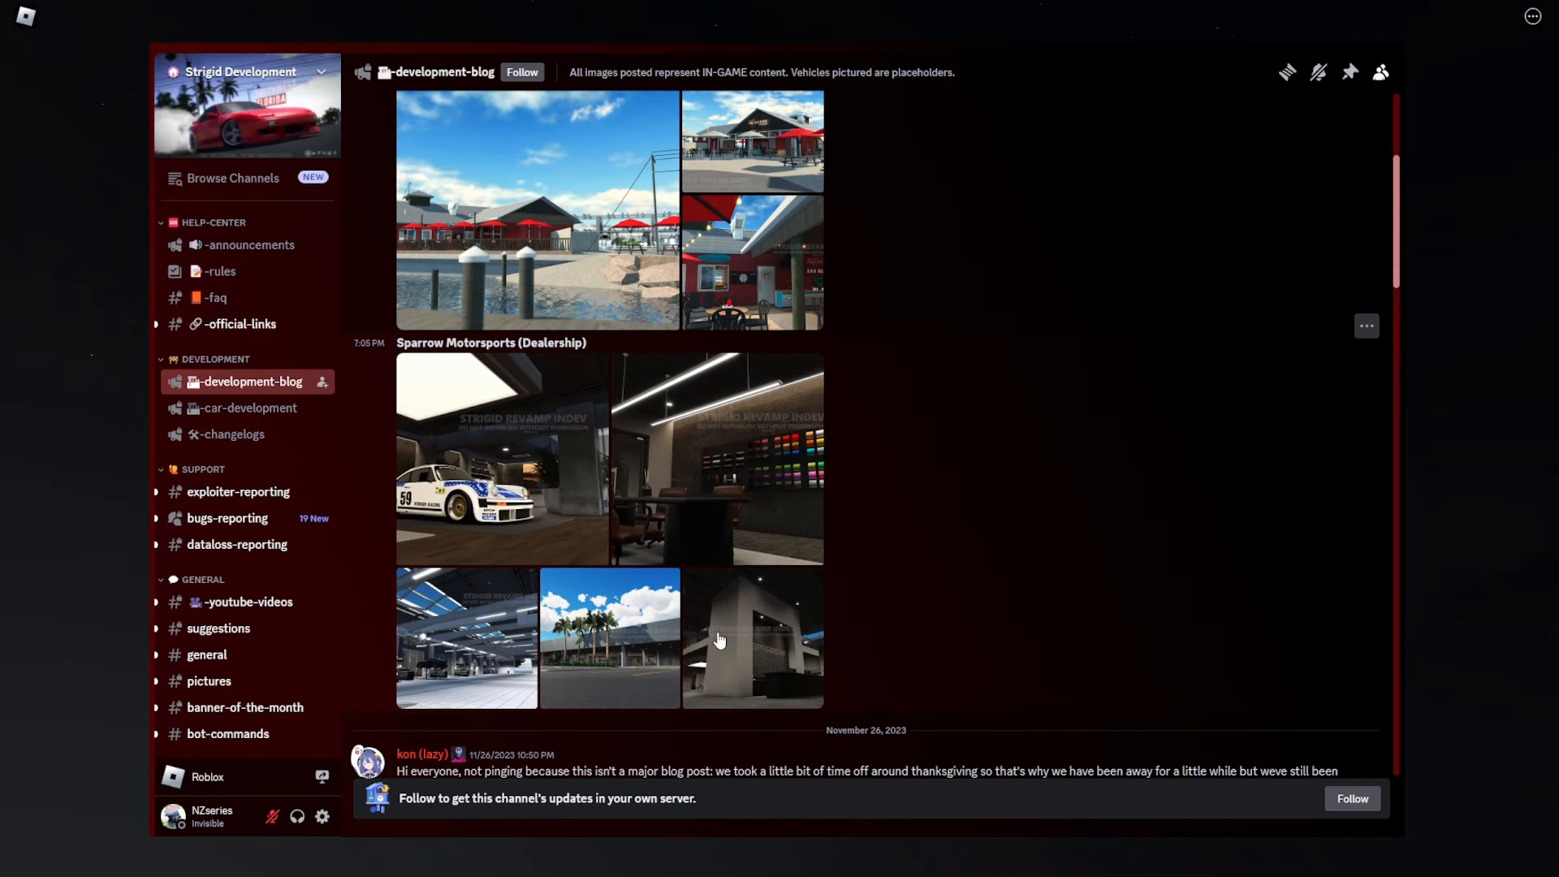
{"action": "mouse_move", "coordinate": [569, 460]}
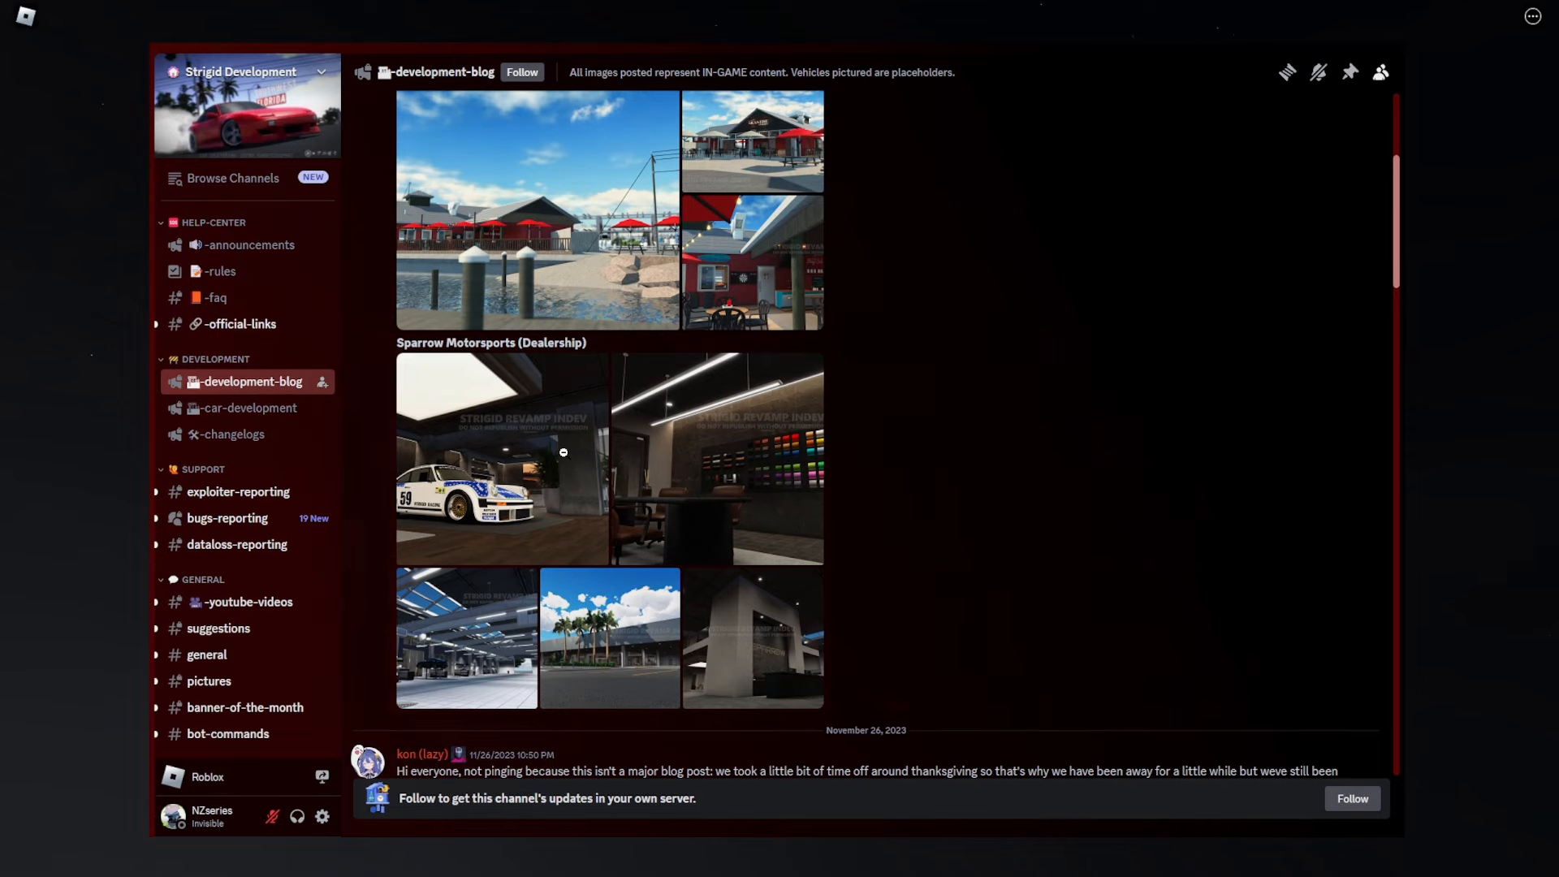
- View the race car showroom, skylit garage and palm-tree exterior screenshots full size
{"action": "left_click", "coordinate": [498, 460]}
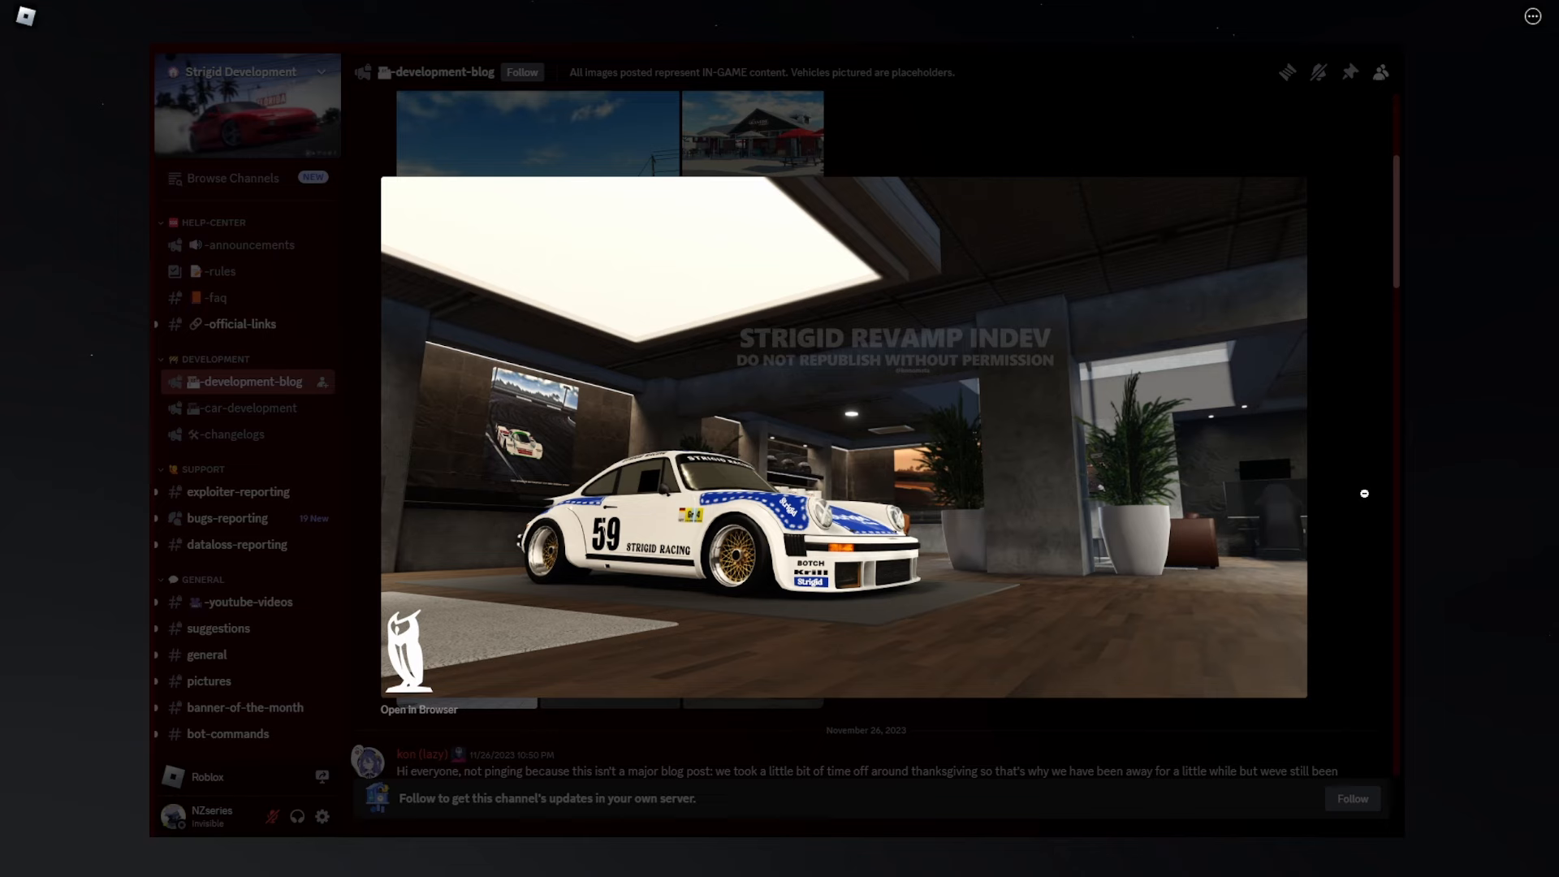
{"action": "left_click", "coordinate": [1364, 494]}
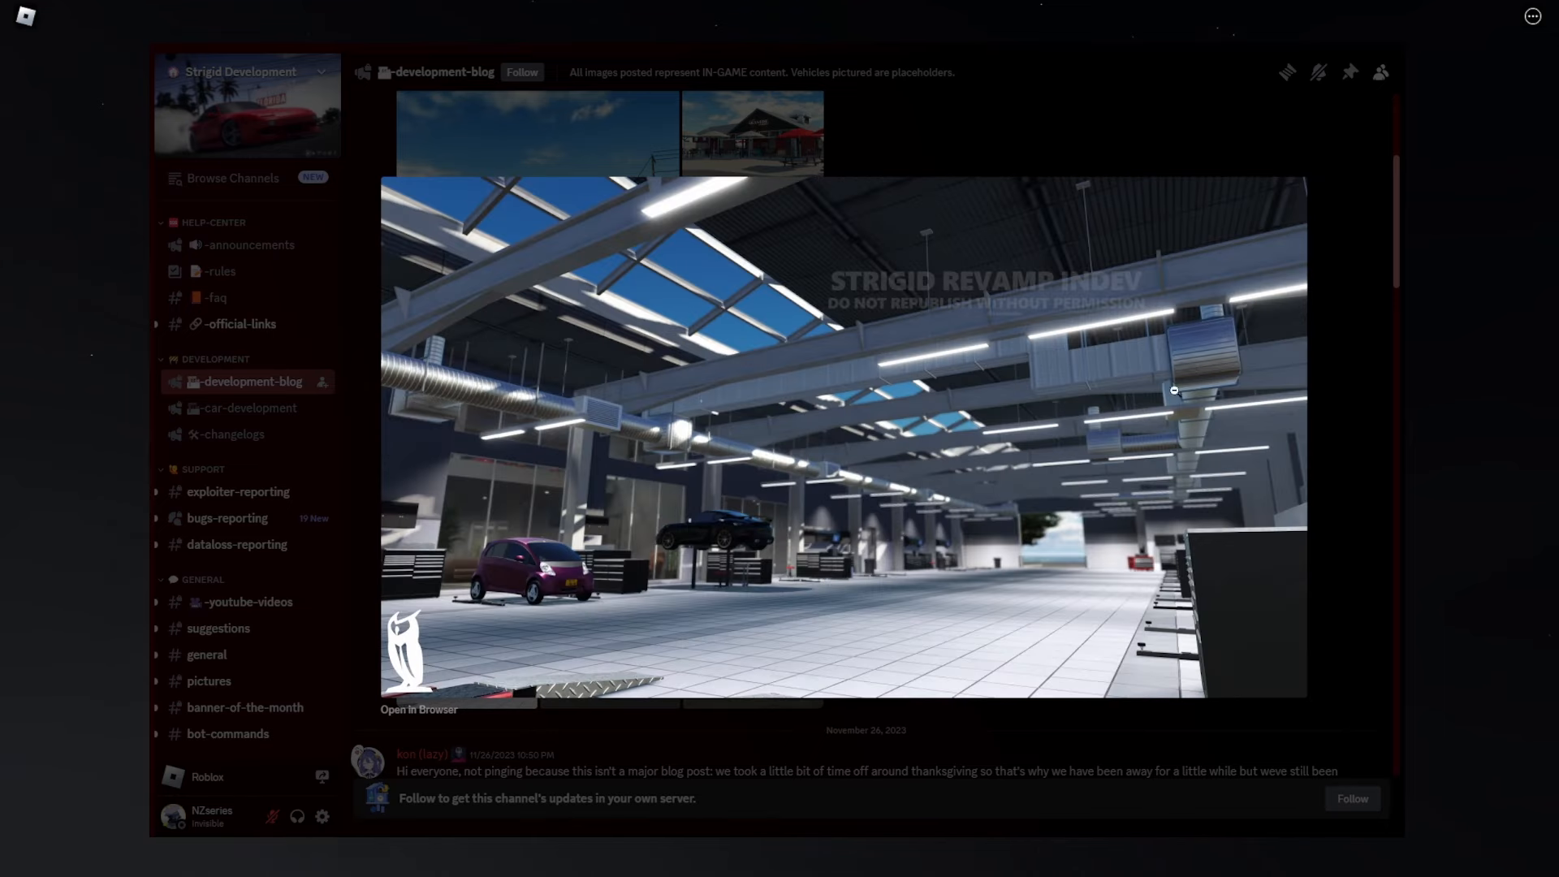
{"action": "mouse_move", "coordinate": [1131, 462]}
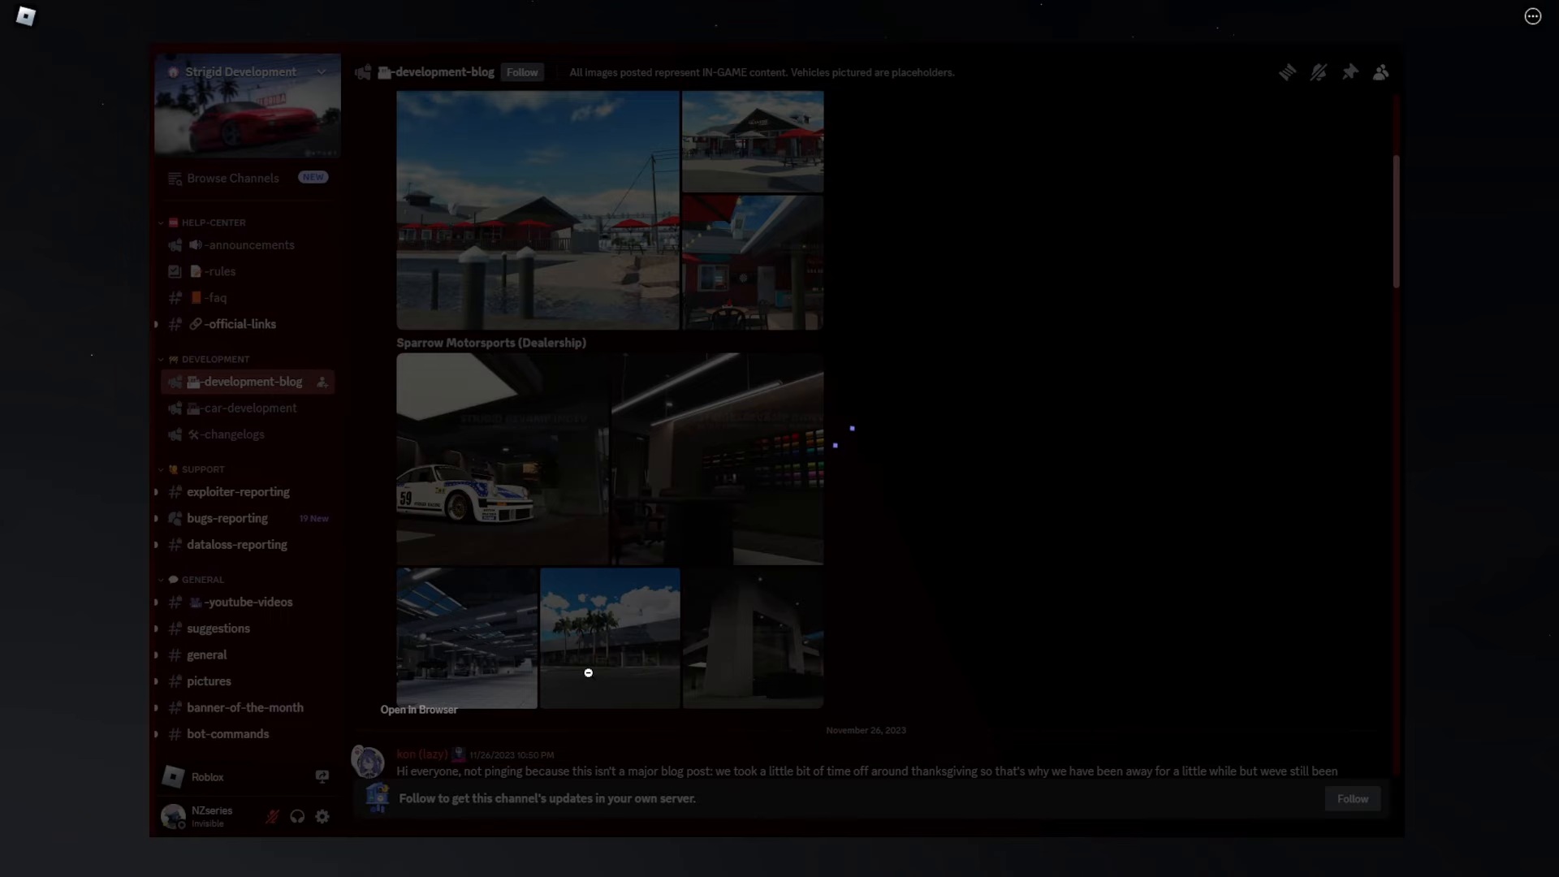
{"action": "left_click", "coordinate": [609, 637]}
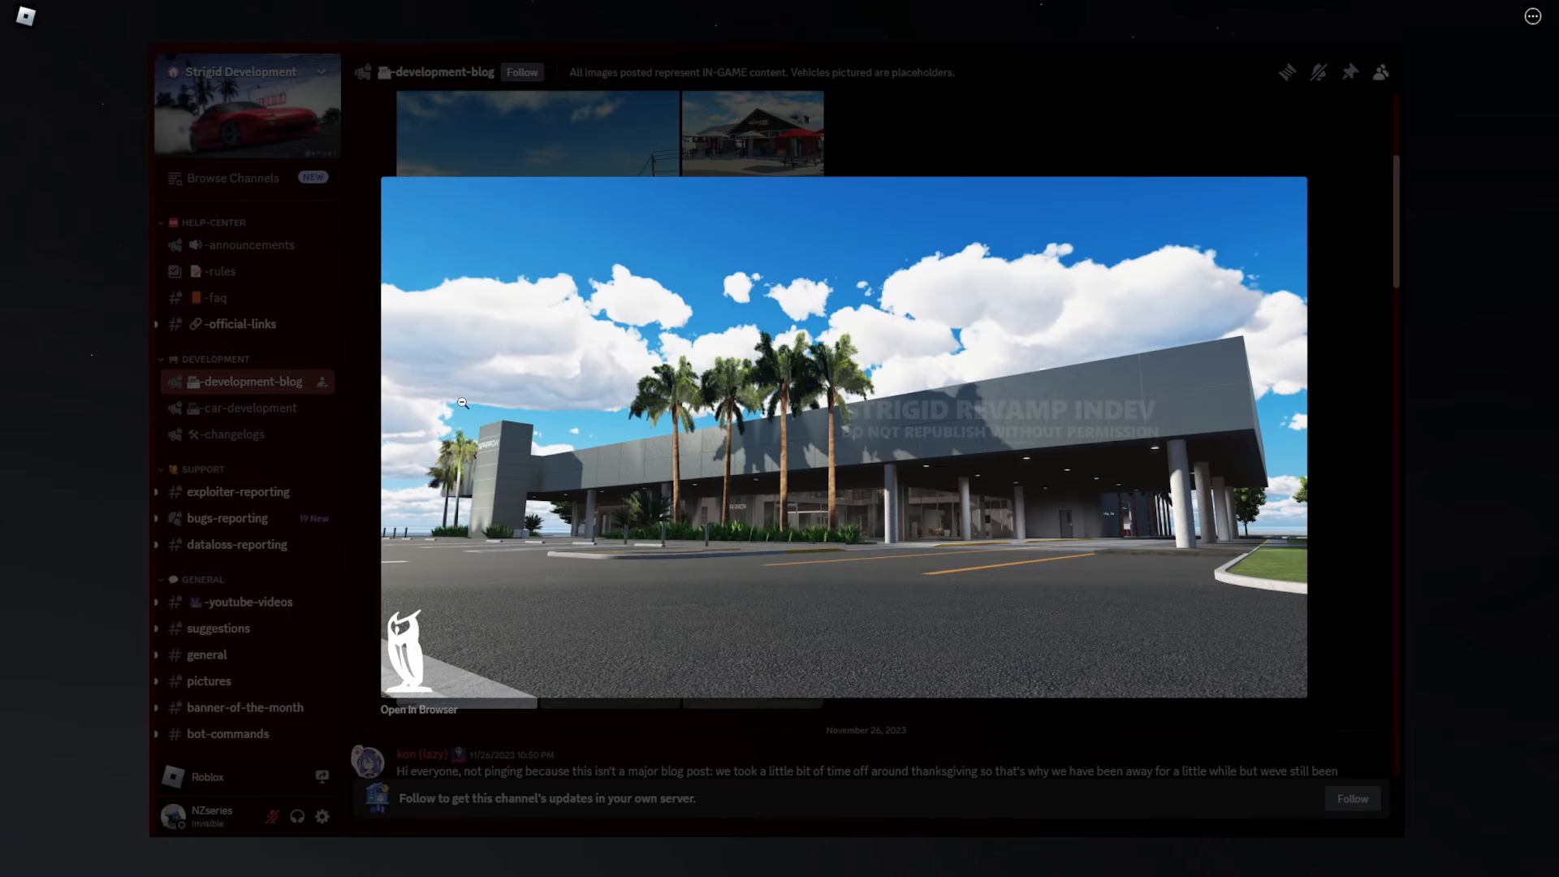
{"action": "mouse_move", "coordinate": [1133, 426]}
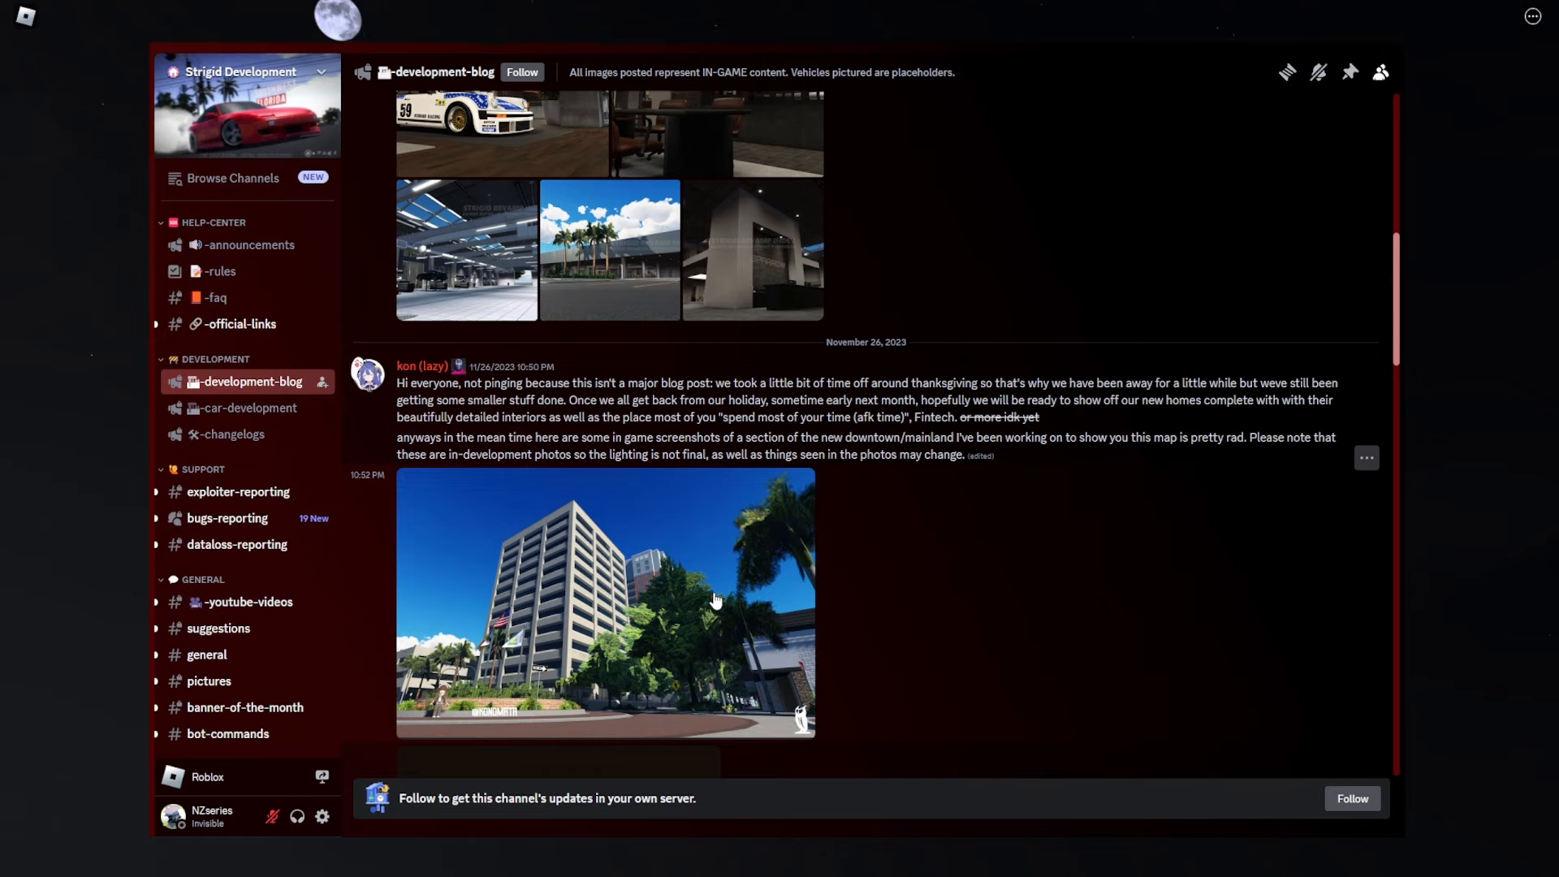
- Enlarge the November 26 night-time downtown office tower screenshot
{"action": "left_click", "coordinate": [604, 600]}
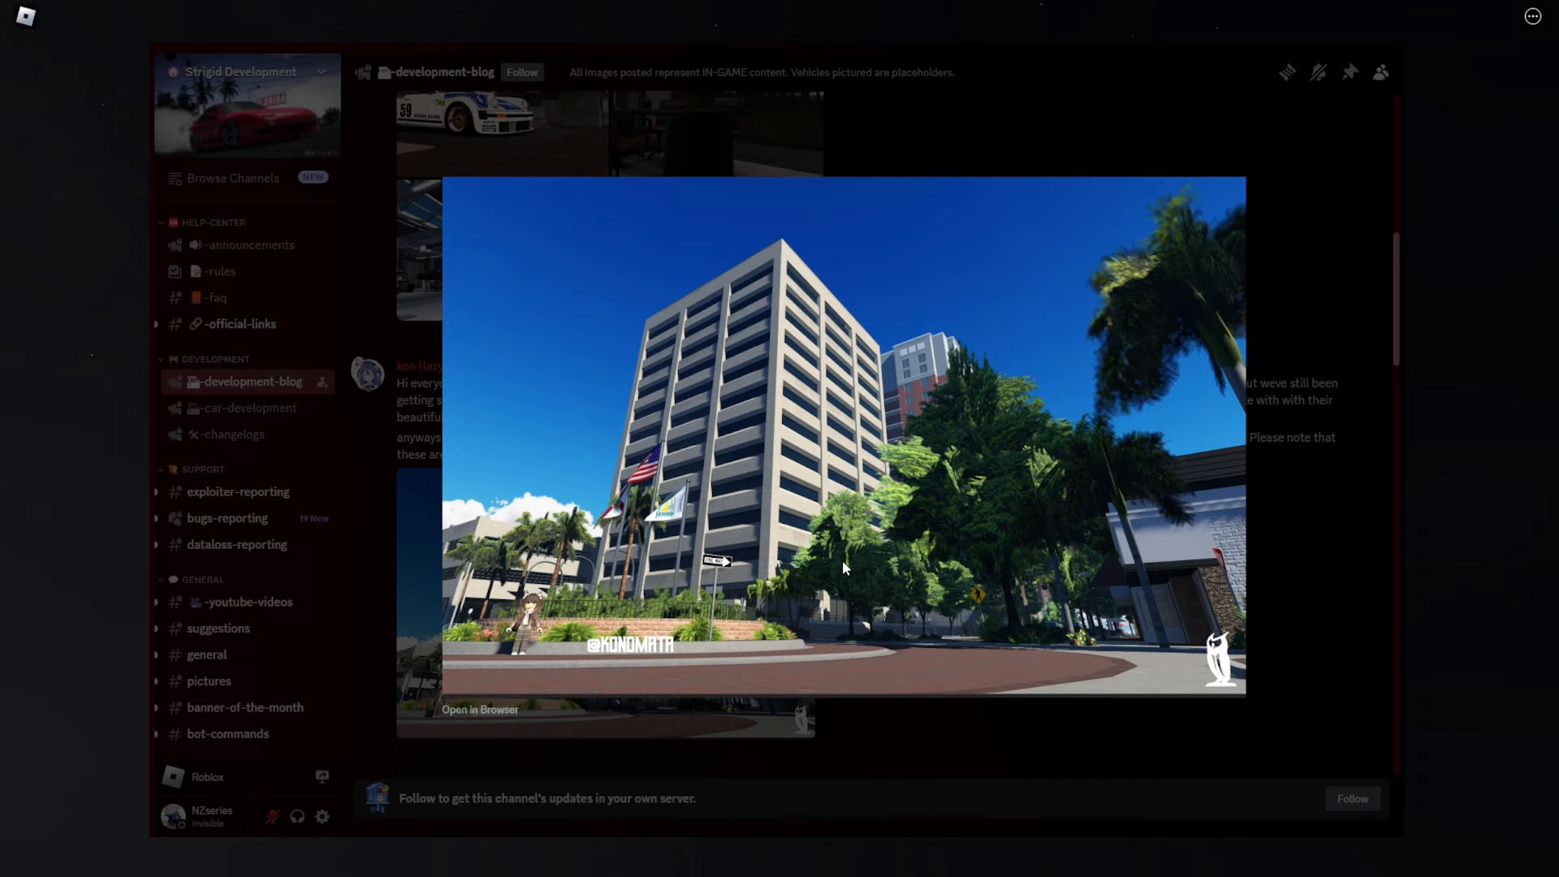
{"action": "mouse_move", "coordinate": [861, 532]}
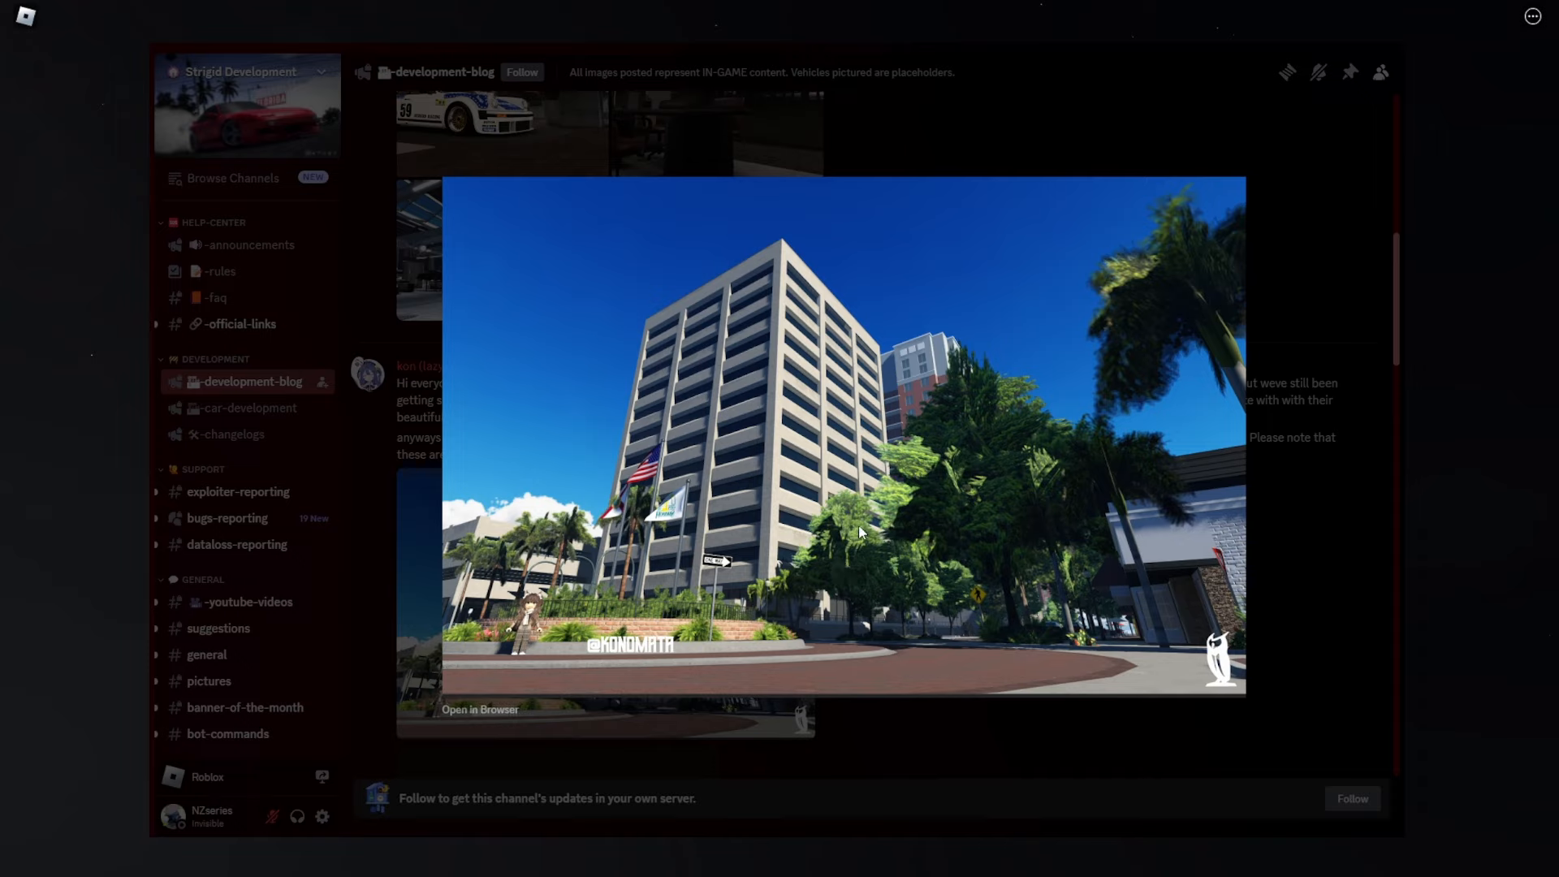
{"action": "mouse_move", "coordinate": [791, 429]}
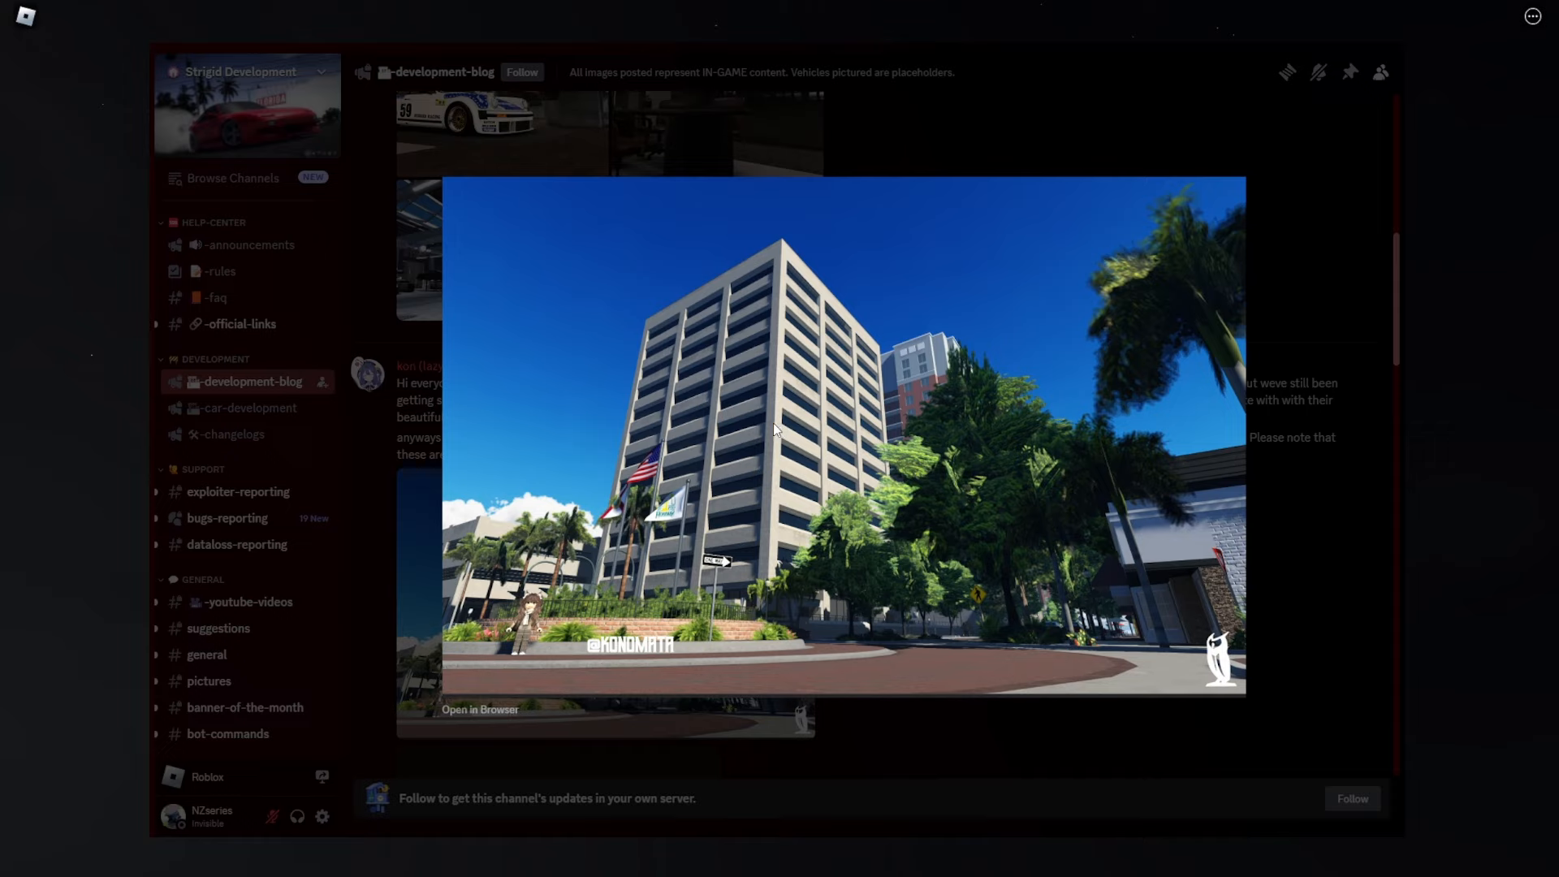
{"action": "mouse_move", "coordinate": [1006, 645]}
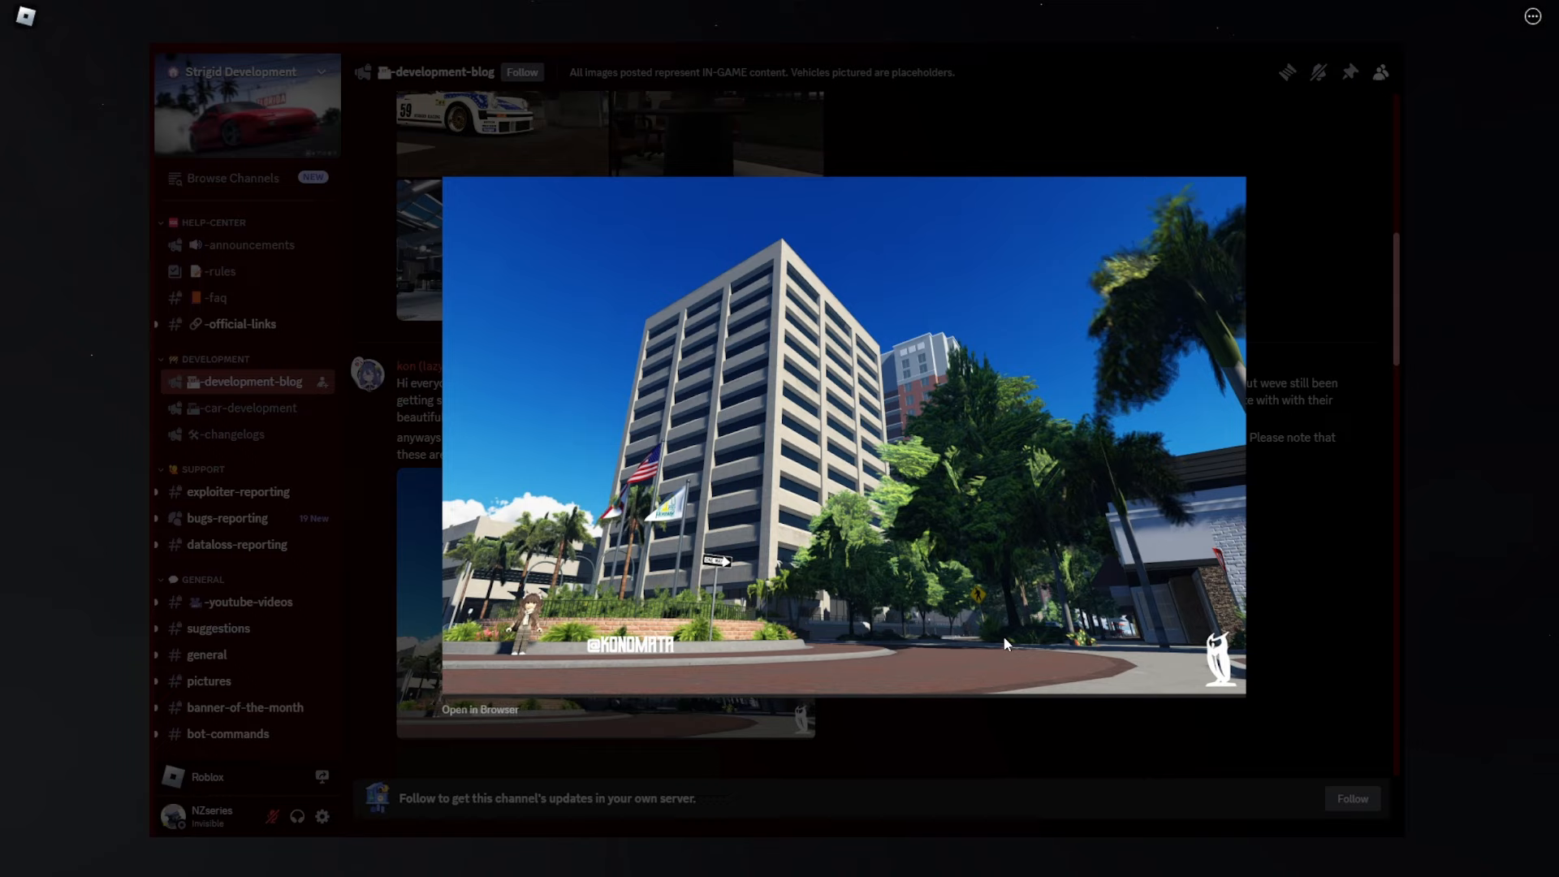
{"action": "mouse_move", "coordinate": [1008, 583]}
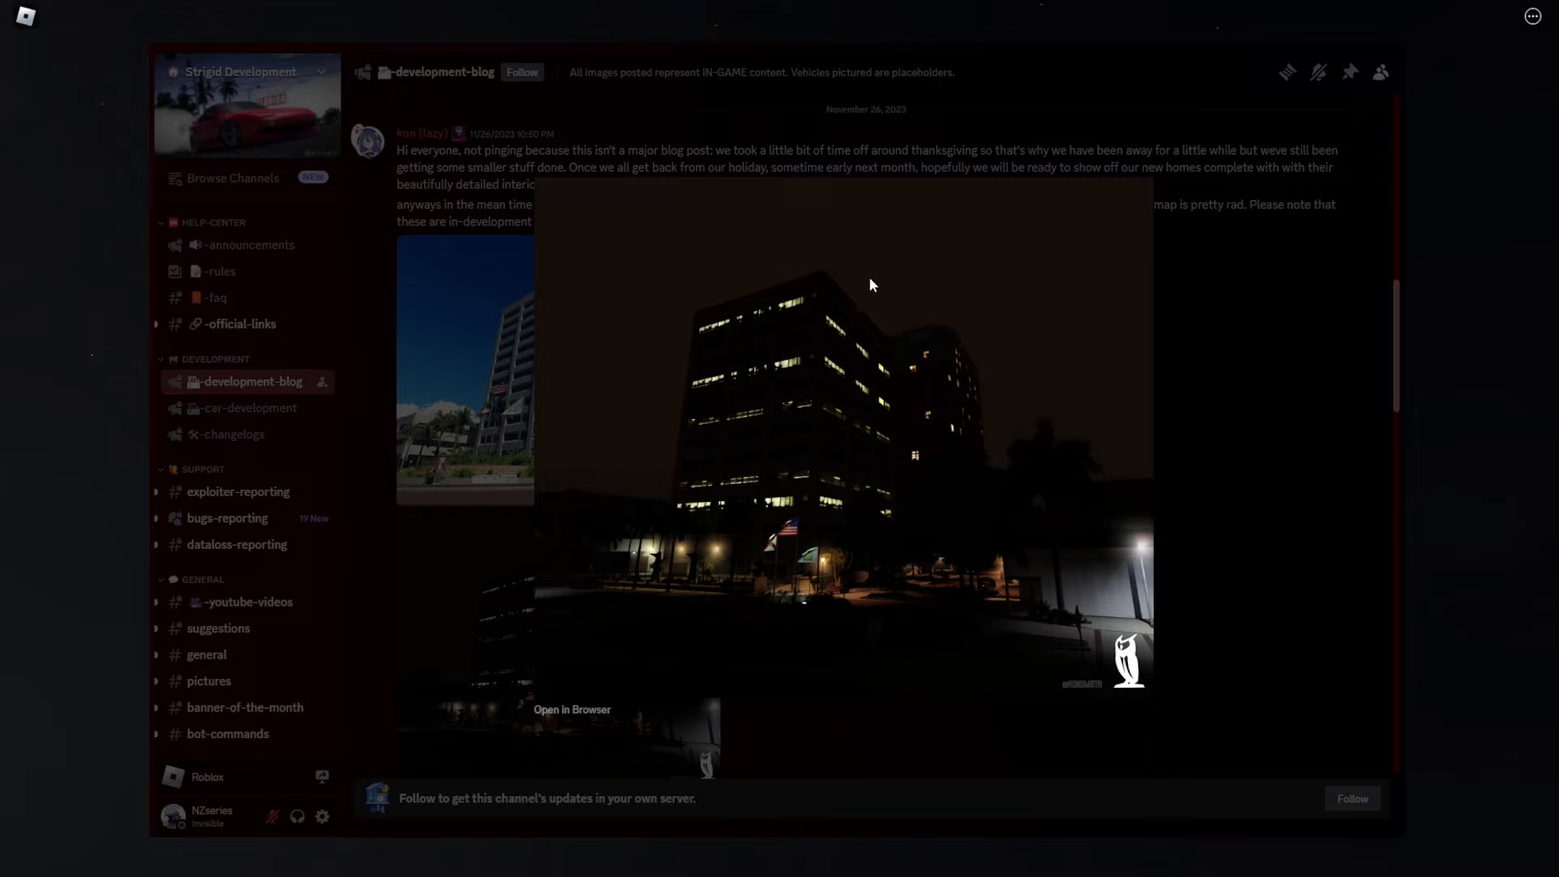
{"action": "mouse_move", "coordinate": [869, 368]}
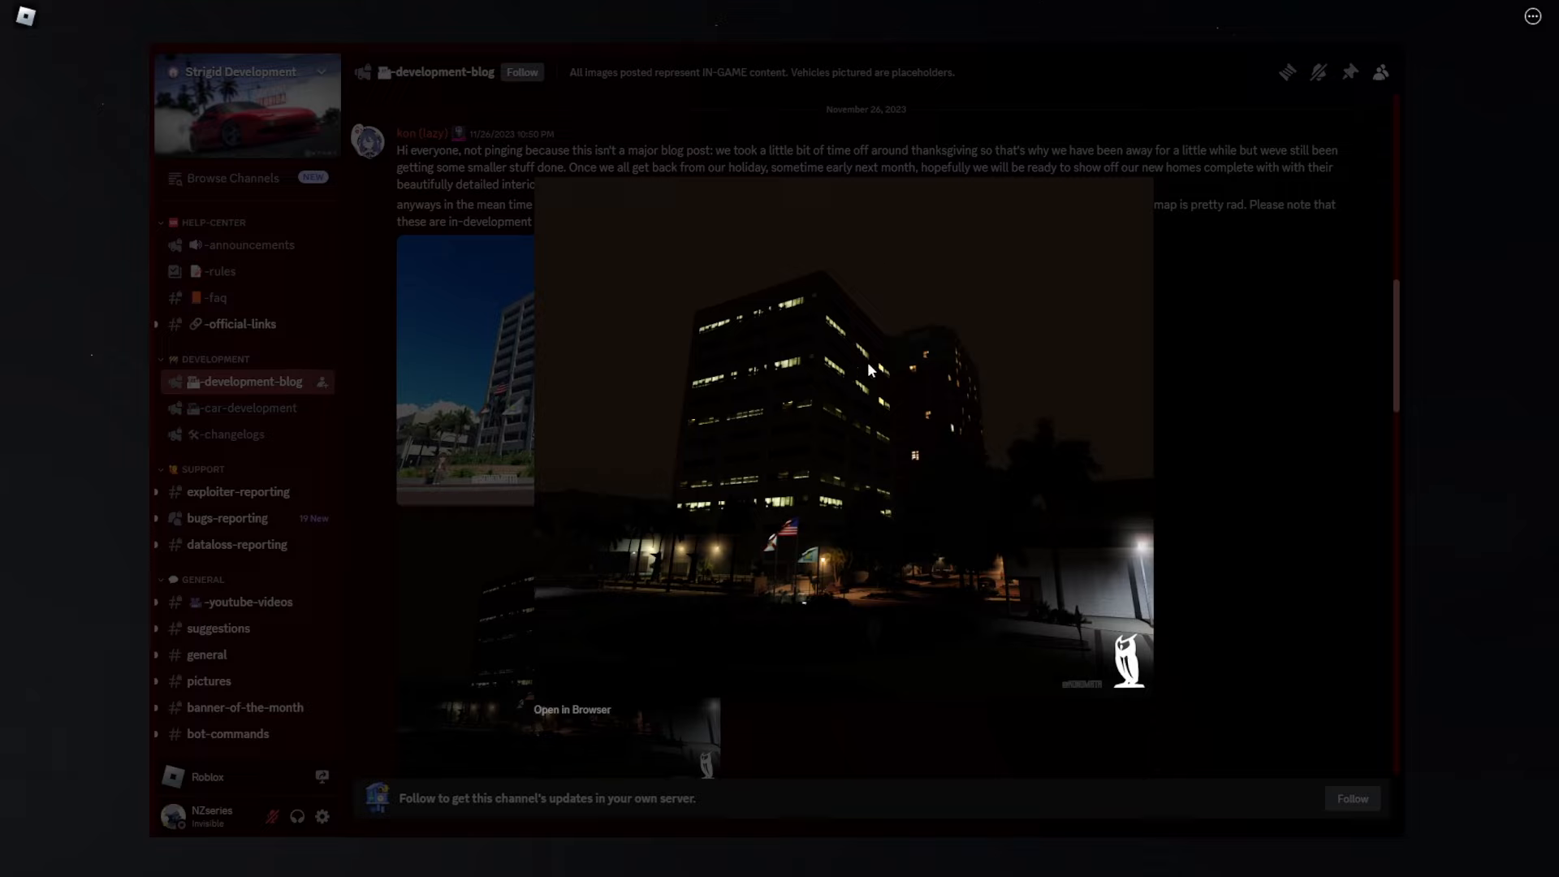
{"action": "mouse_move", "coordinate": [1228, 452]}
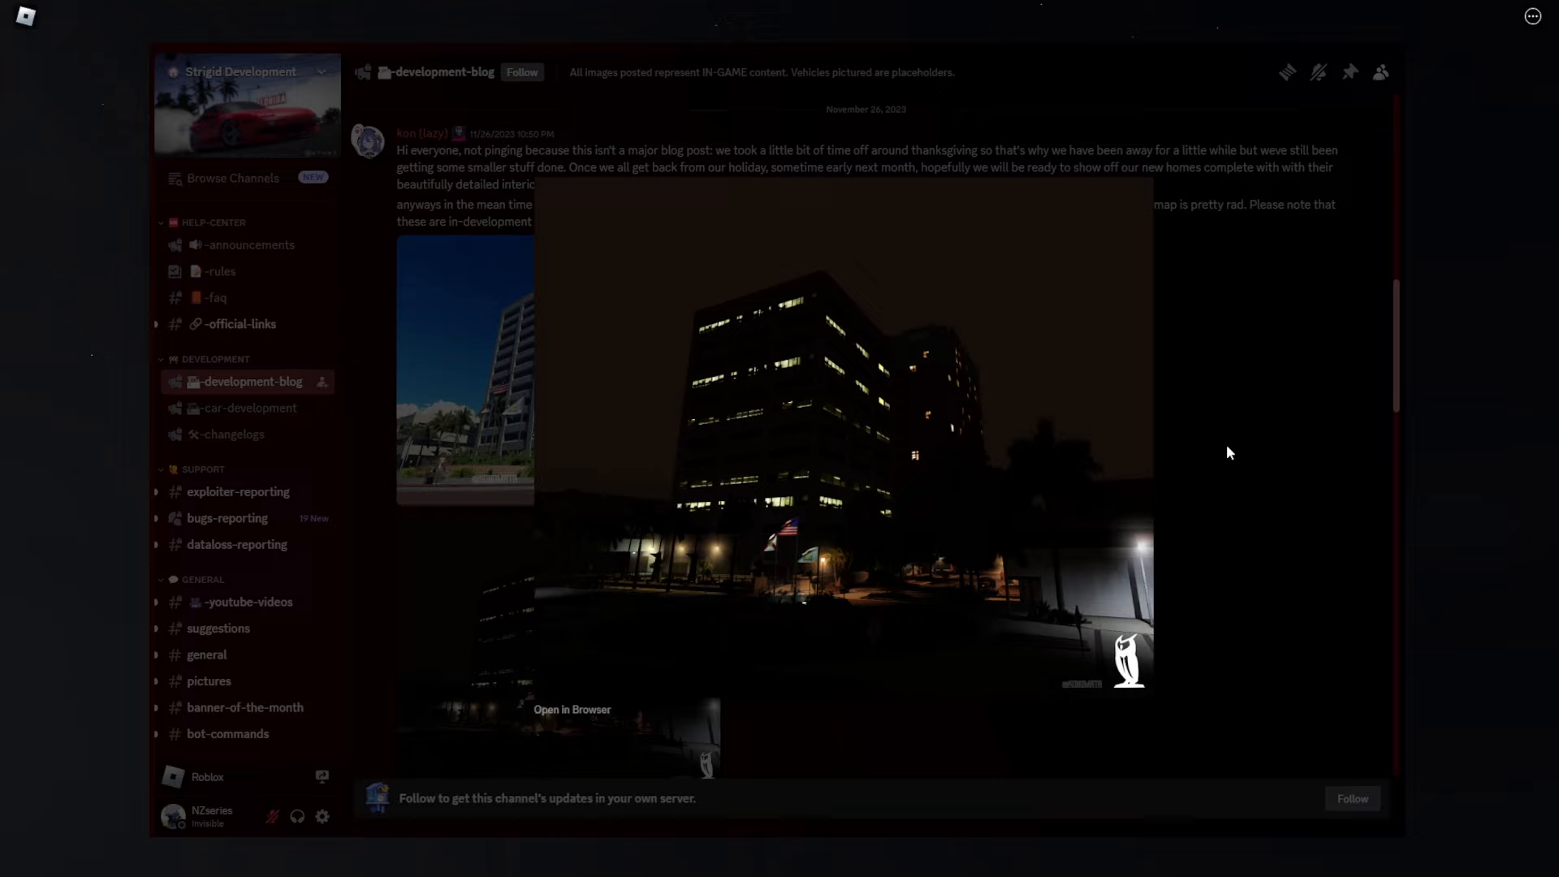
{"action": "mouse_move", "coordinate": [864, 419]}
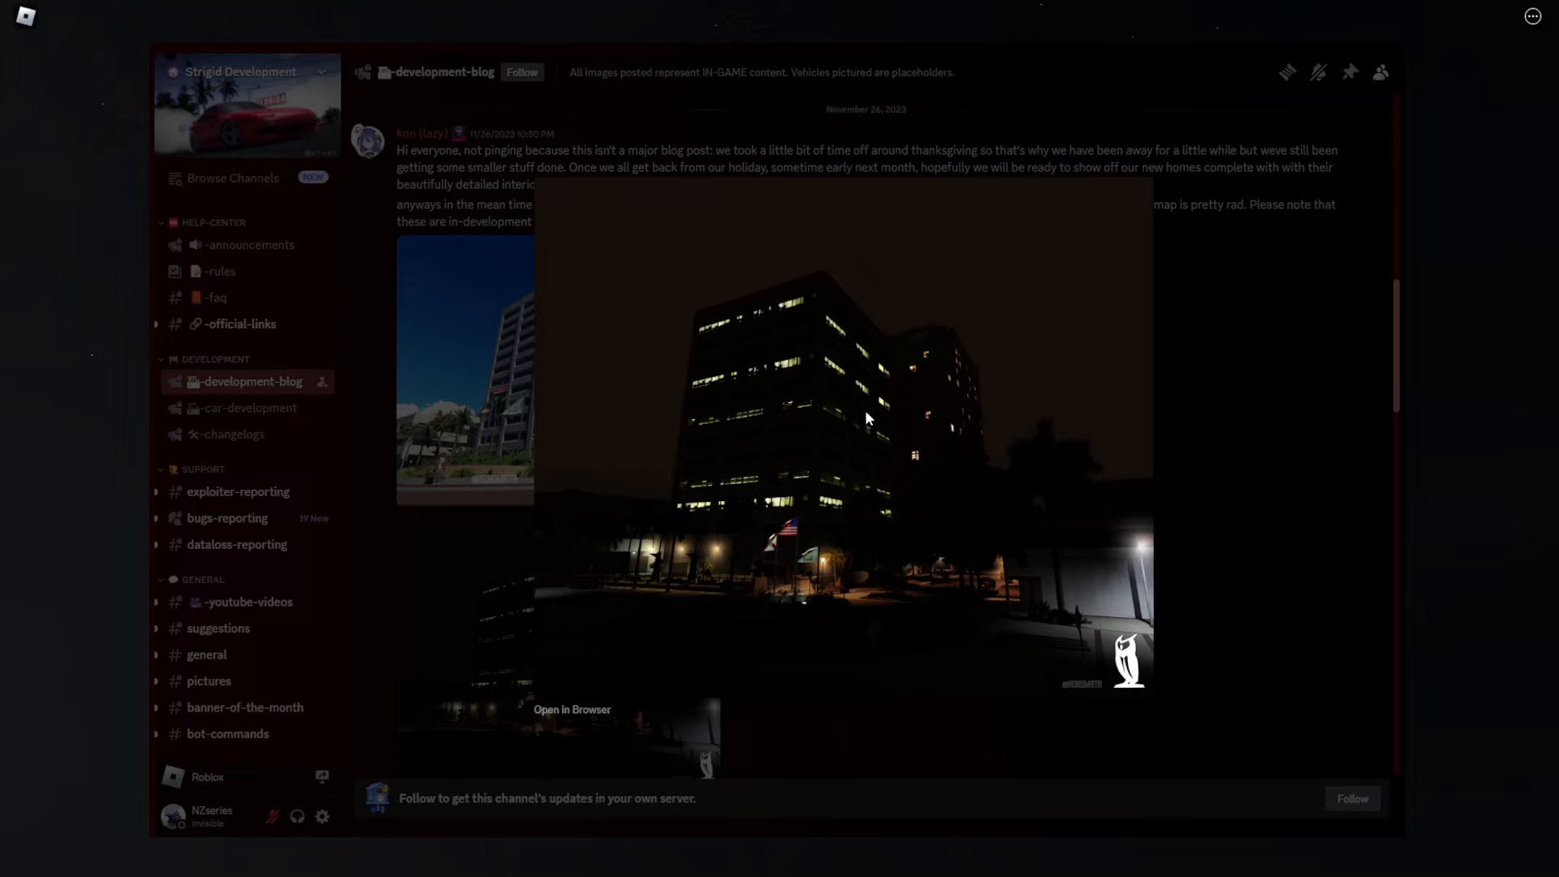
{"action": "mouse_move", "coordinate": [810, 631]}
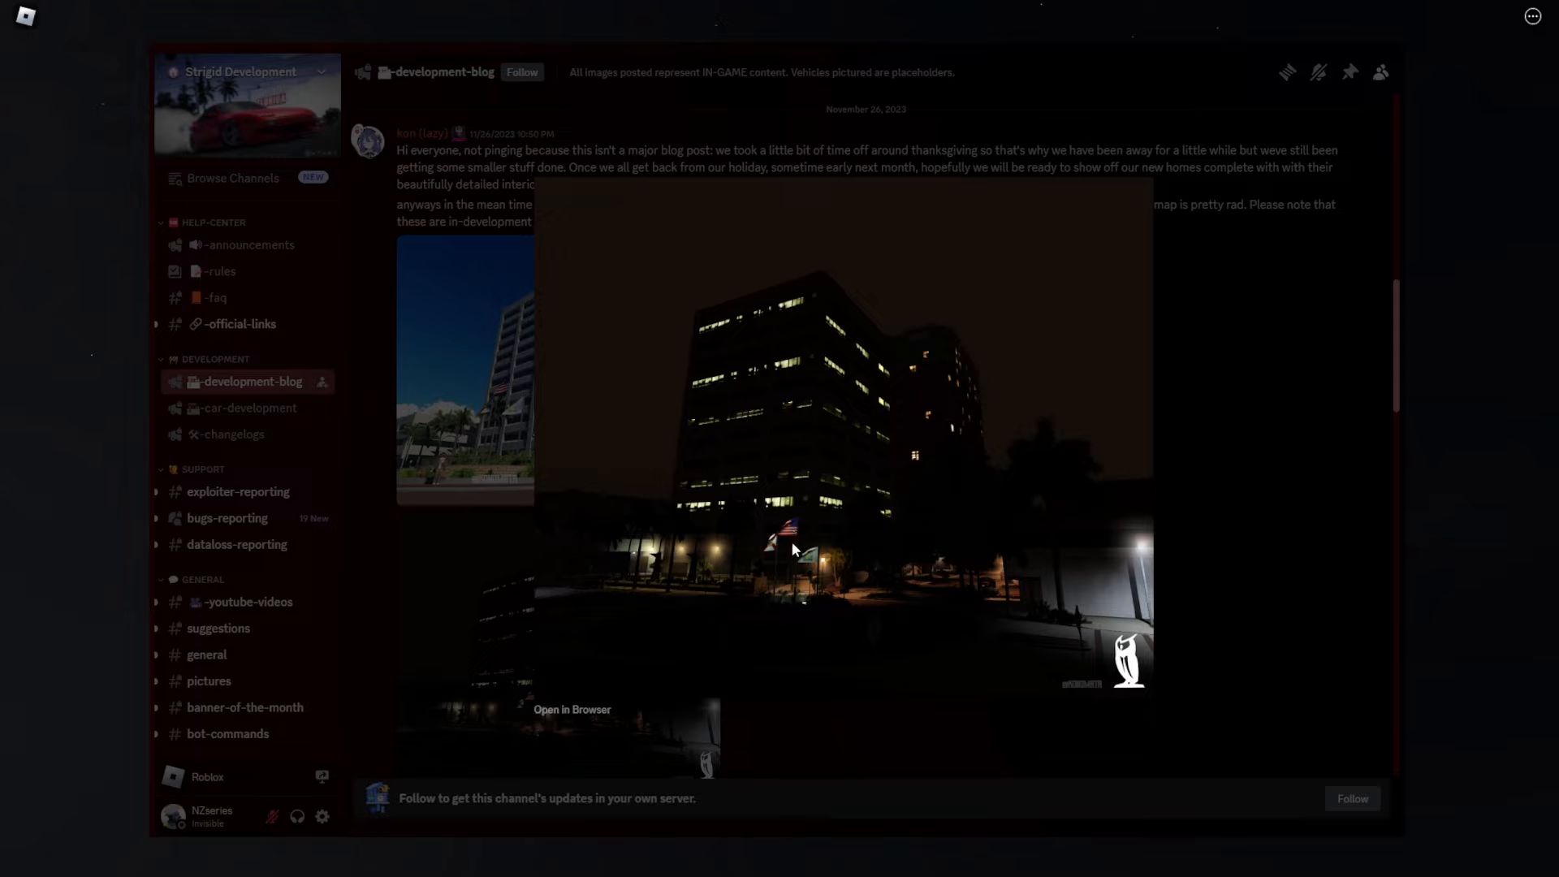
{"action": "mouse_move", "coordinate": [794, 546]}
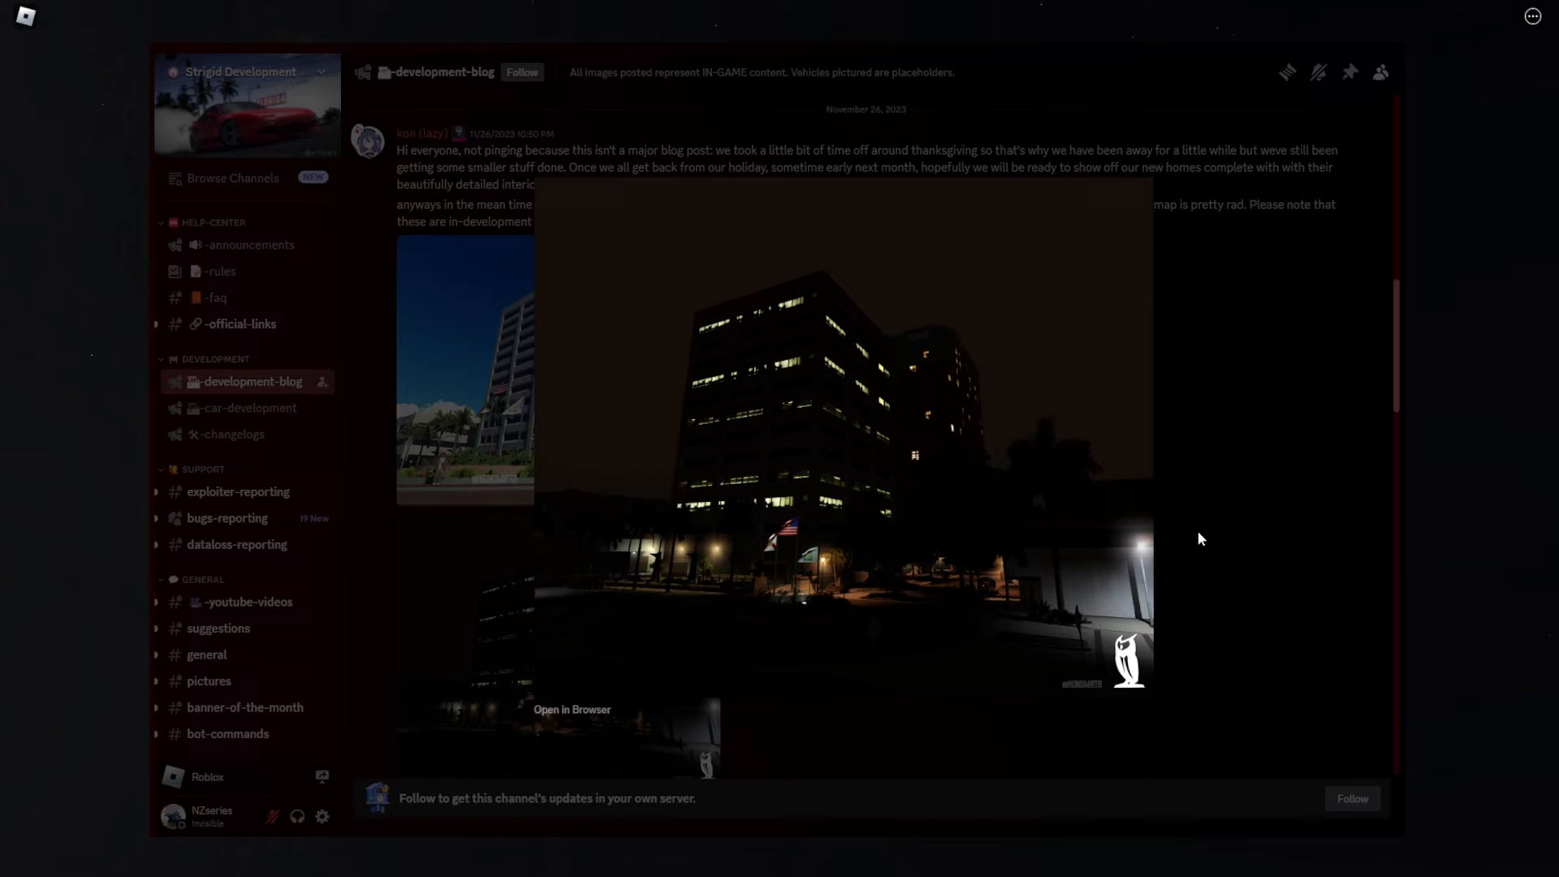
- Scroll to the December 5 post and enlarge its Fintech office interior screenshot
{"action": "scroll", "scroll_direction": "down", "scroll_amount": 3}
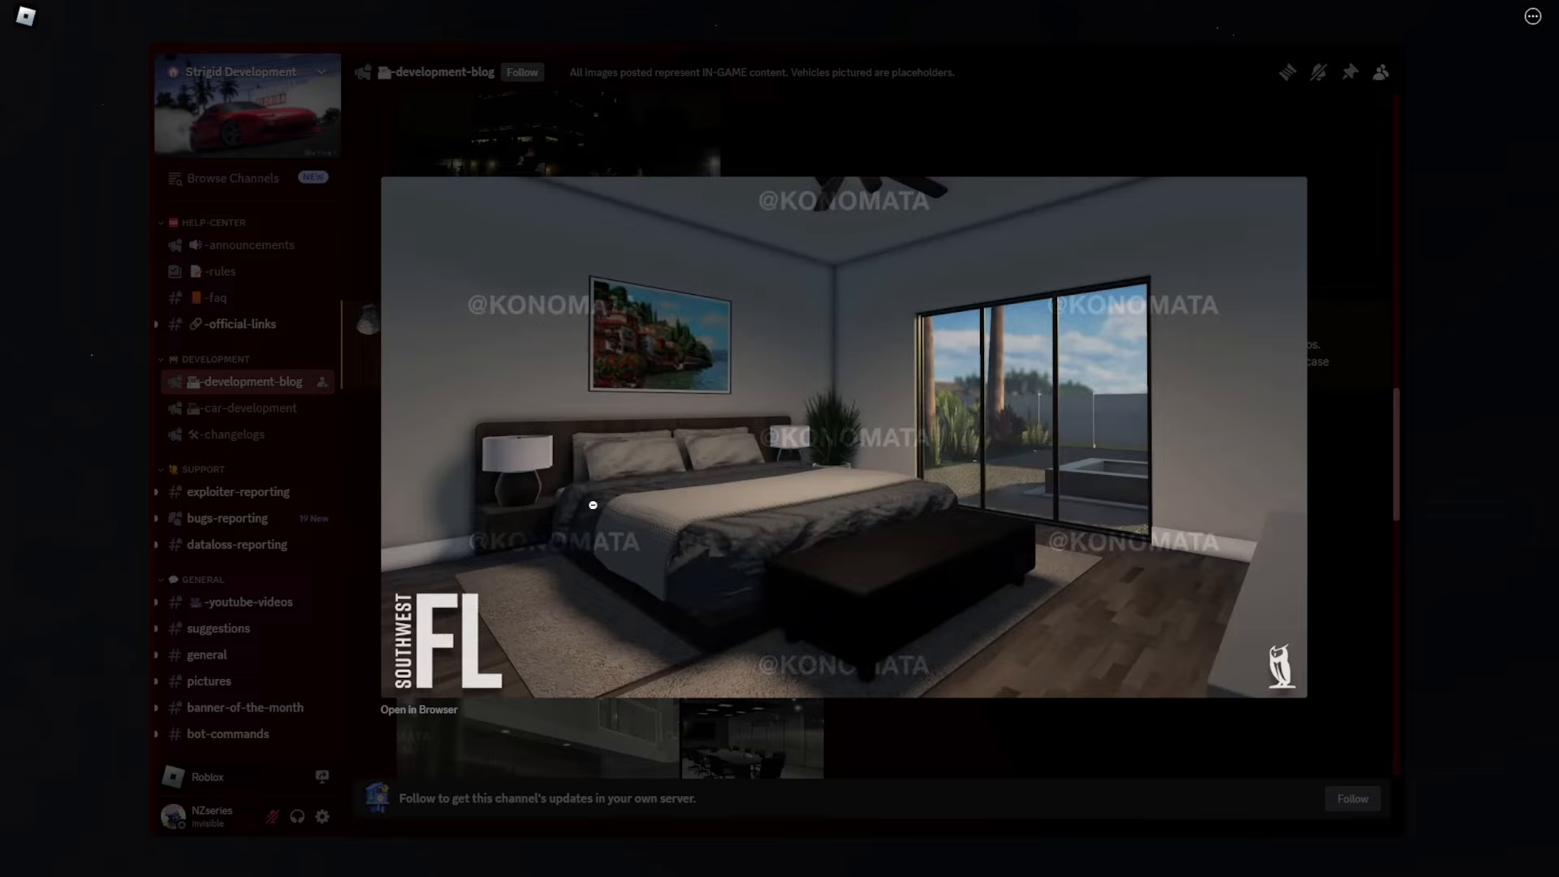
{"action": "mouse_move", "coordinate": [556, 526]}
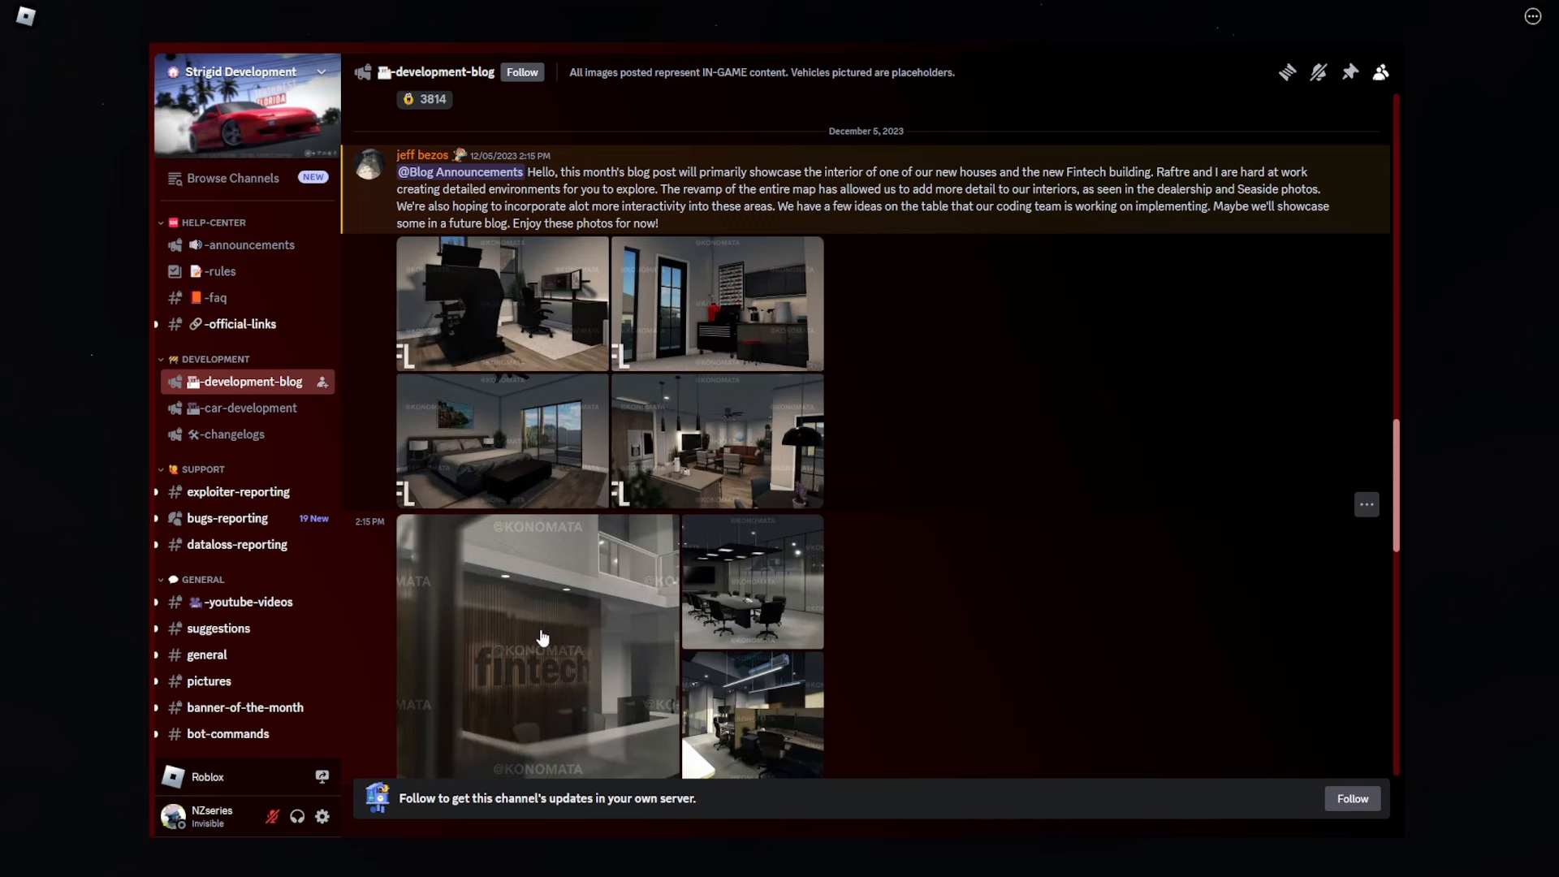
{"action": "left_click", "coordinate": [538, 646]}
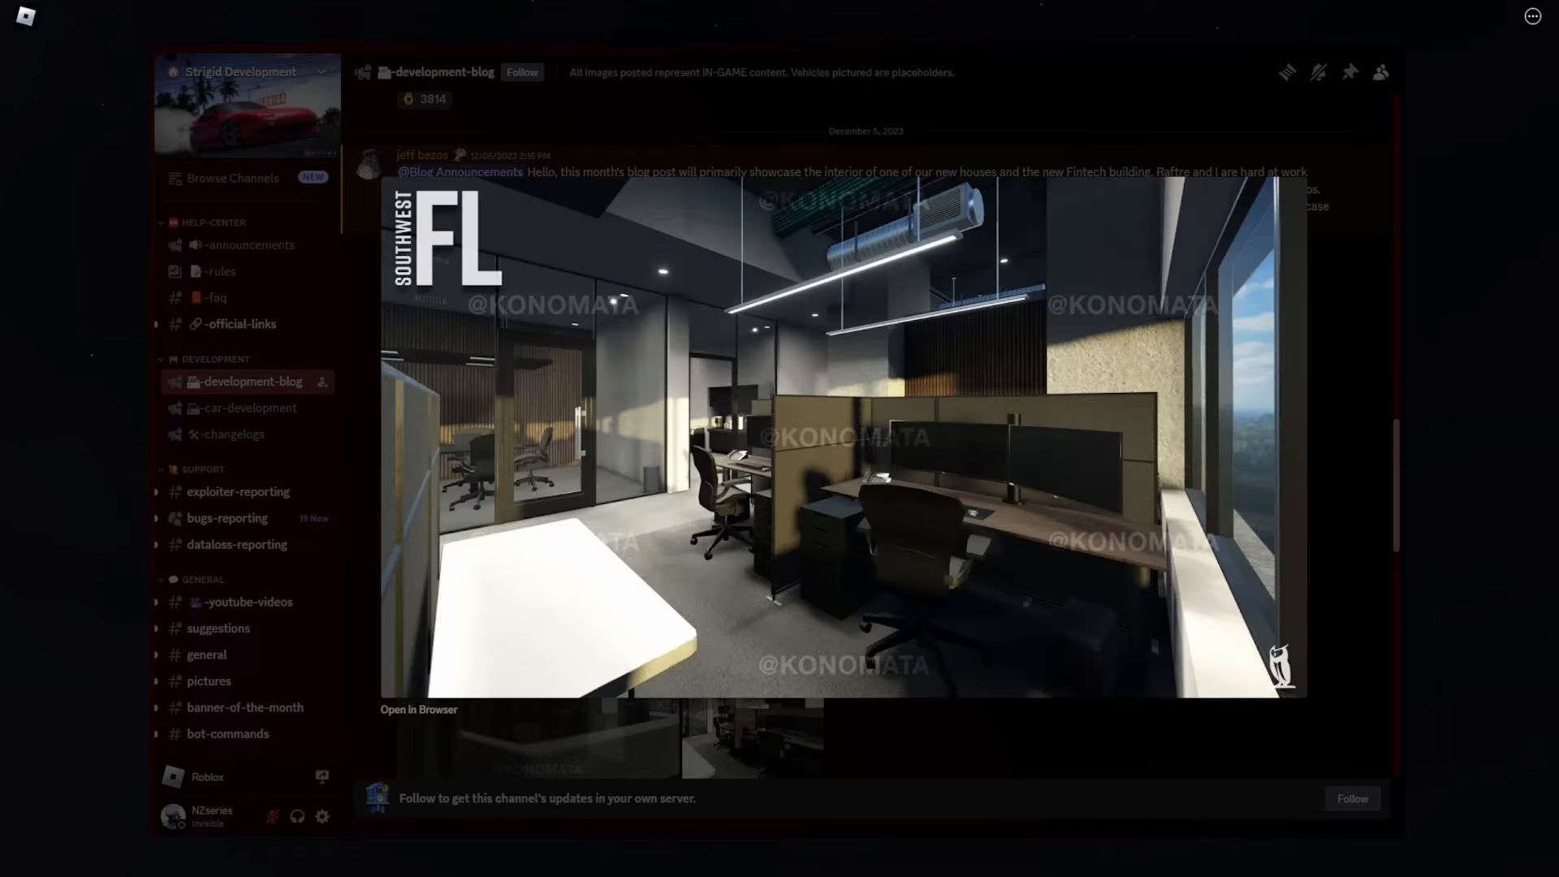
{"action": "mouse_move", "coordinate": [1122, 767]}
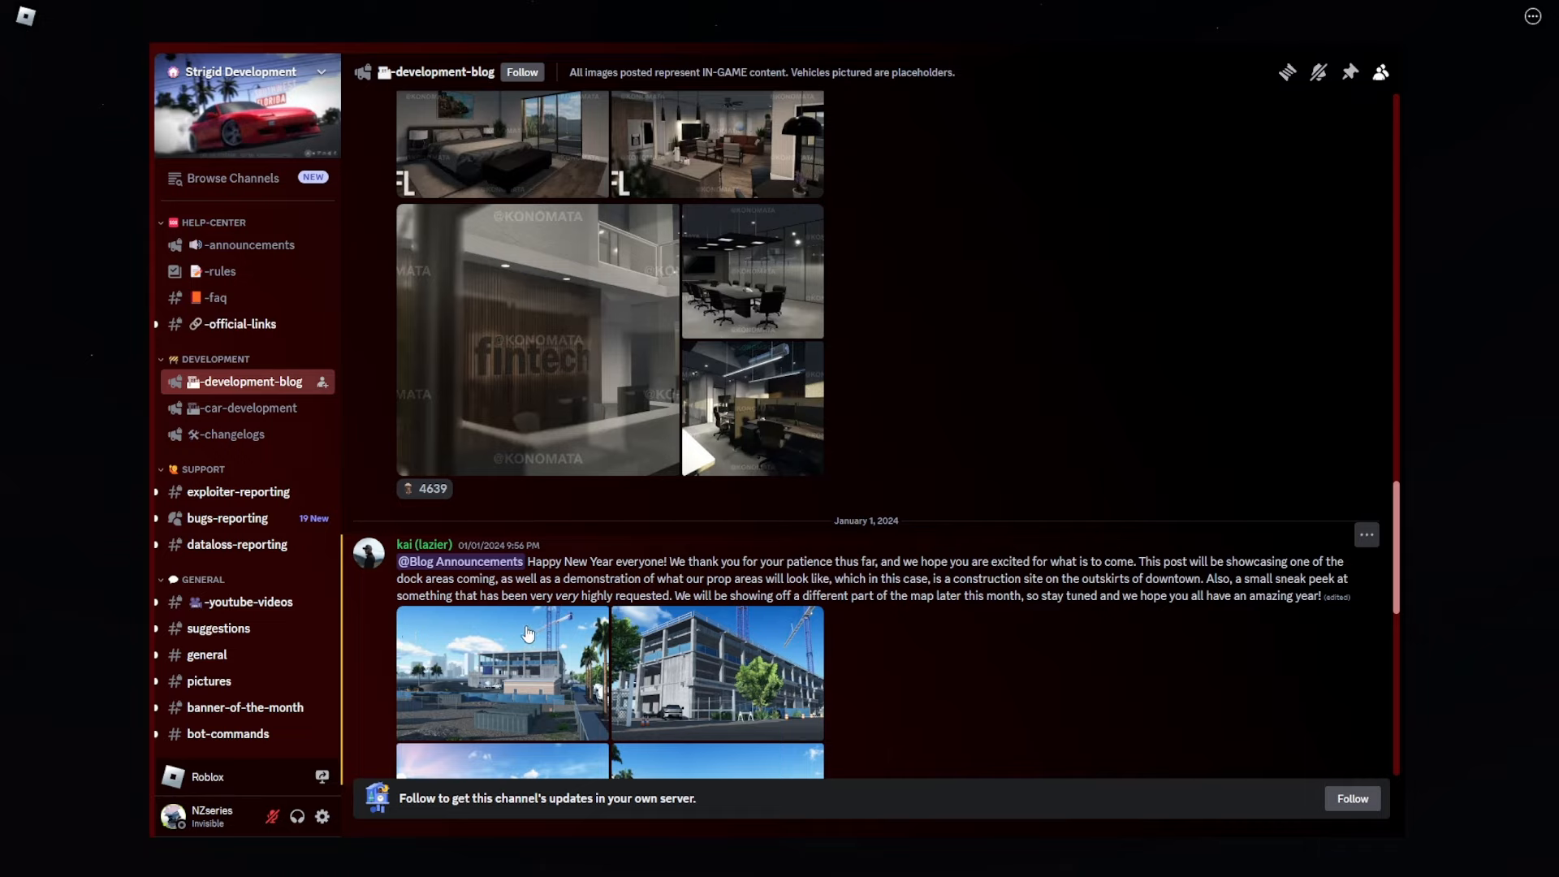
{"action": "mouse_move", "coordinate": [1097, 599]}
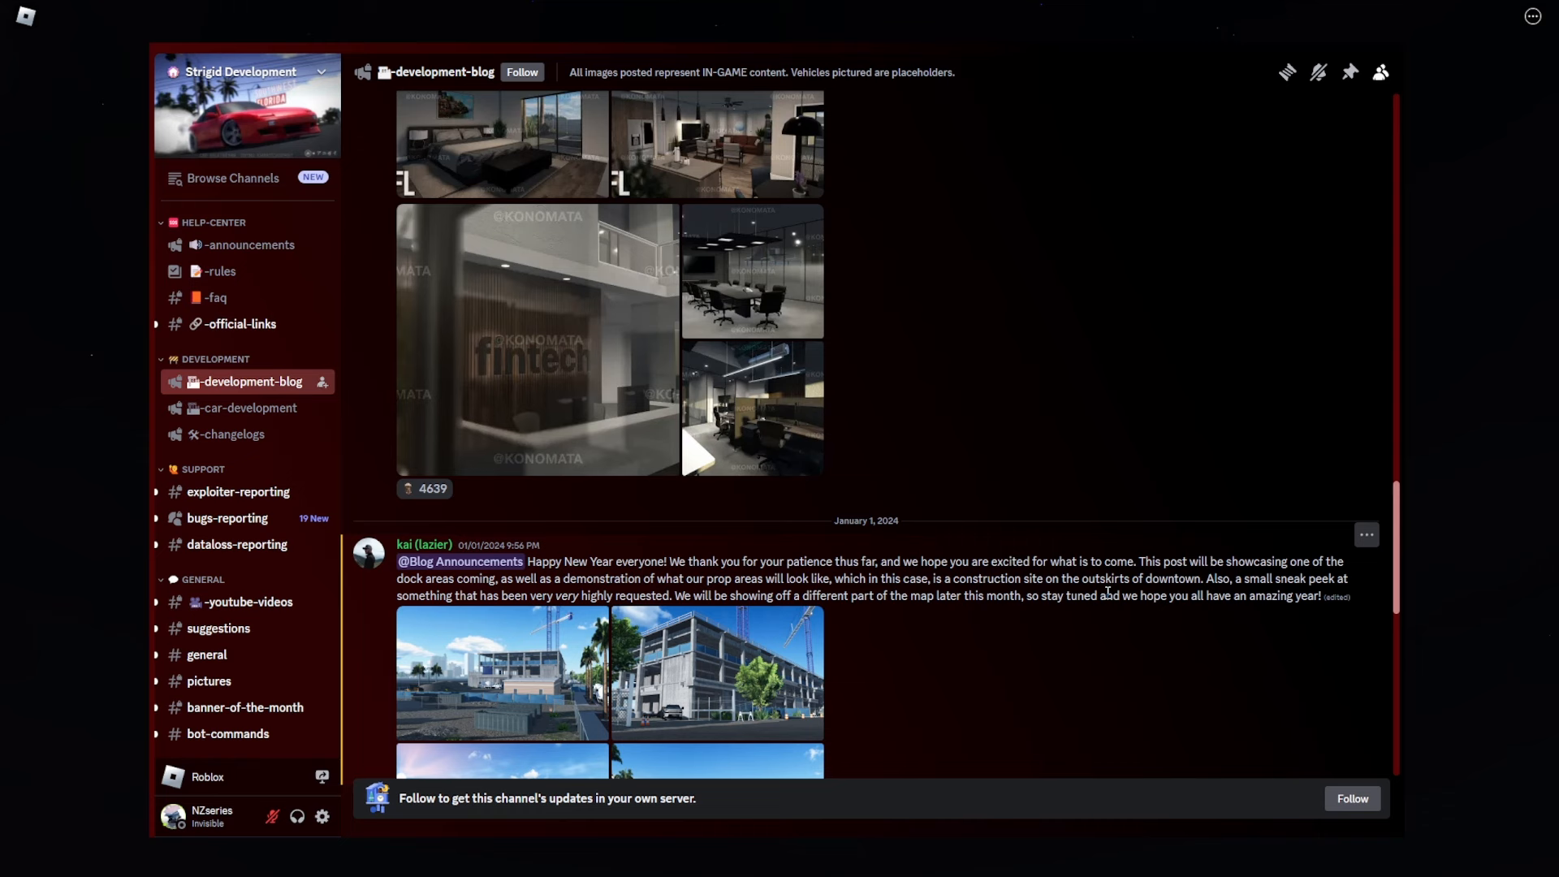
{"action": "mouse_move", "coordinate": [484, 680]}
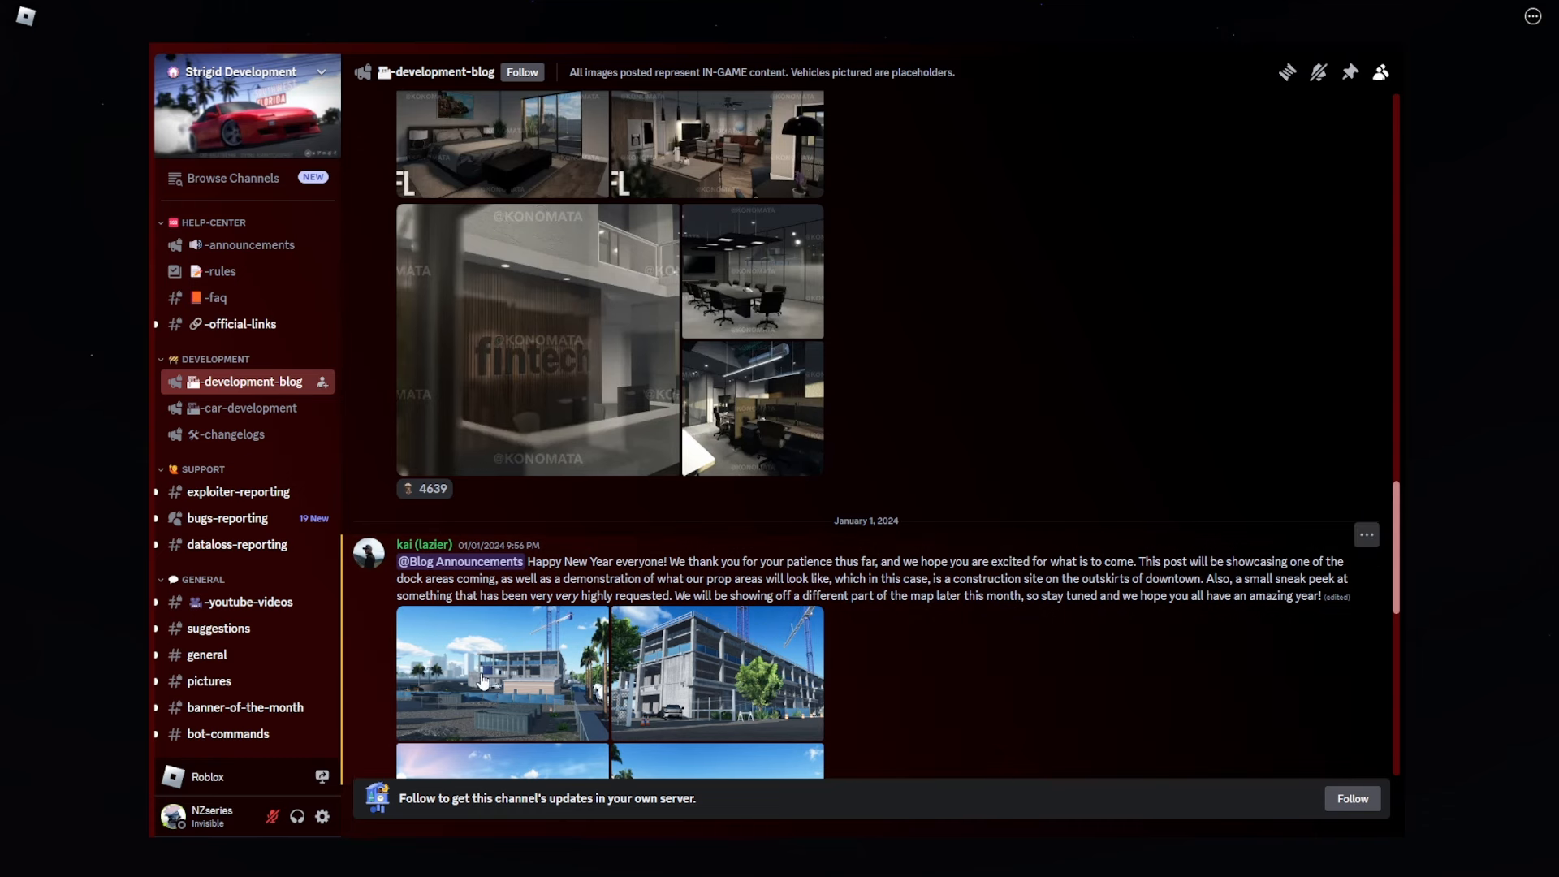
- Flip through the New Year post's construction site and dock photos, then close the preview
{"action": "left_click", "coordinate": [501, 671]}
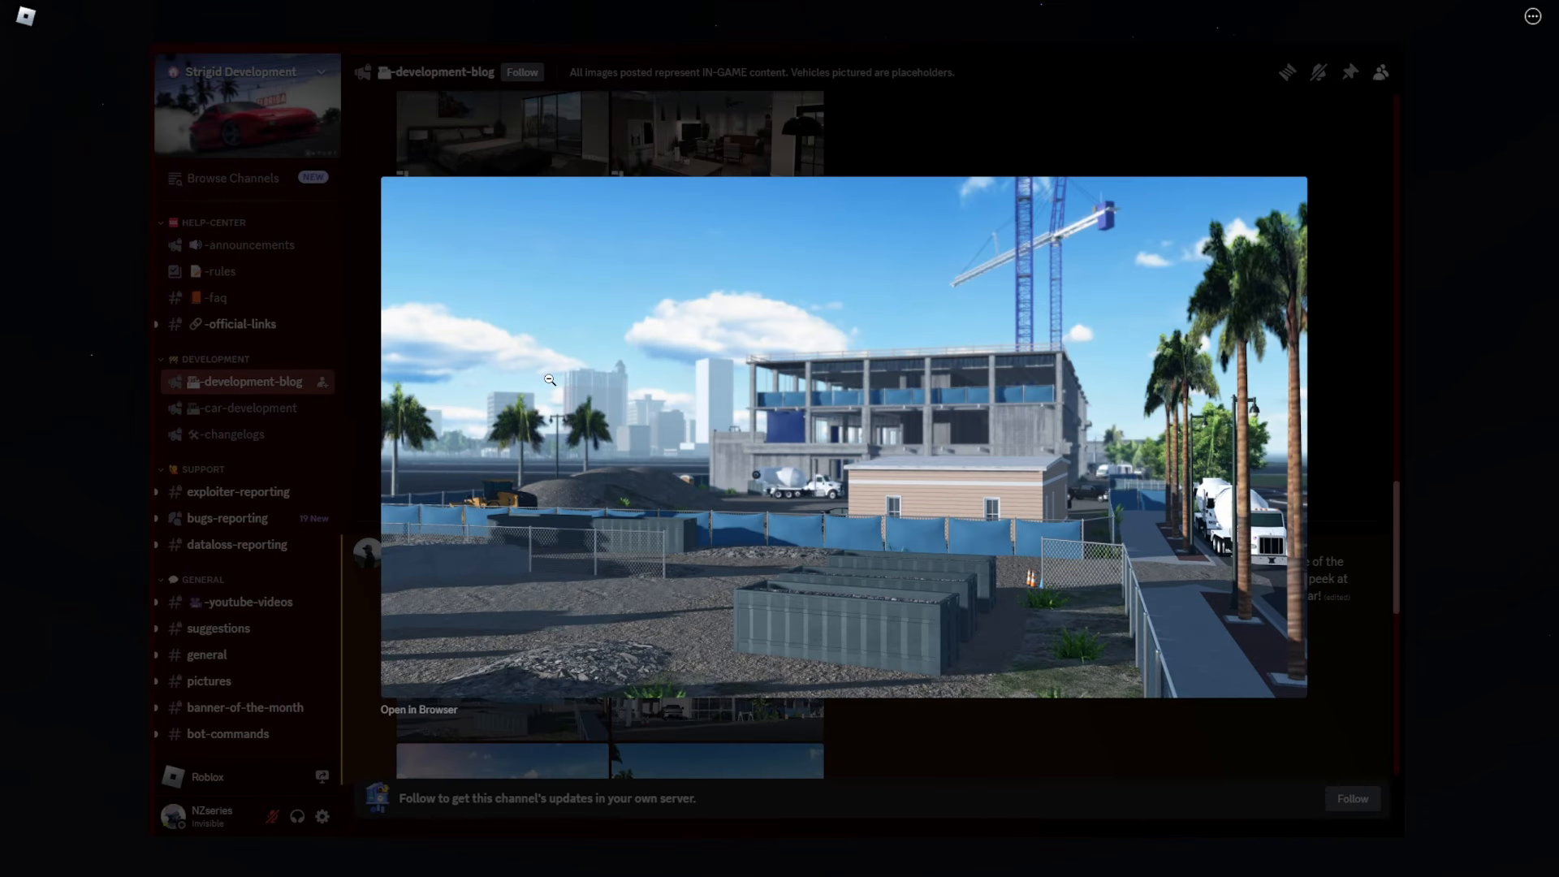
{"action": "mouse_move", "coordinate": [937, 601]}
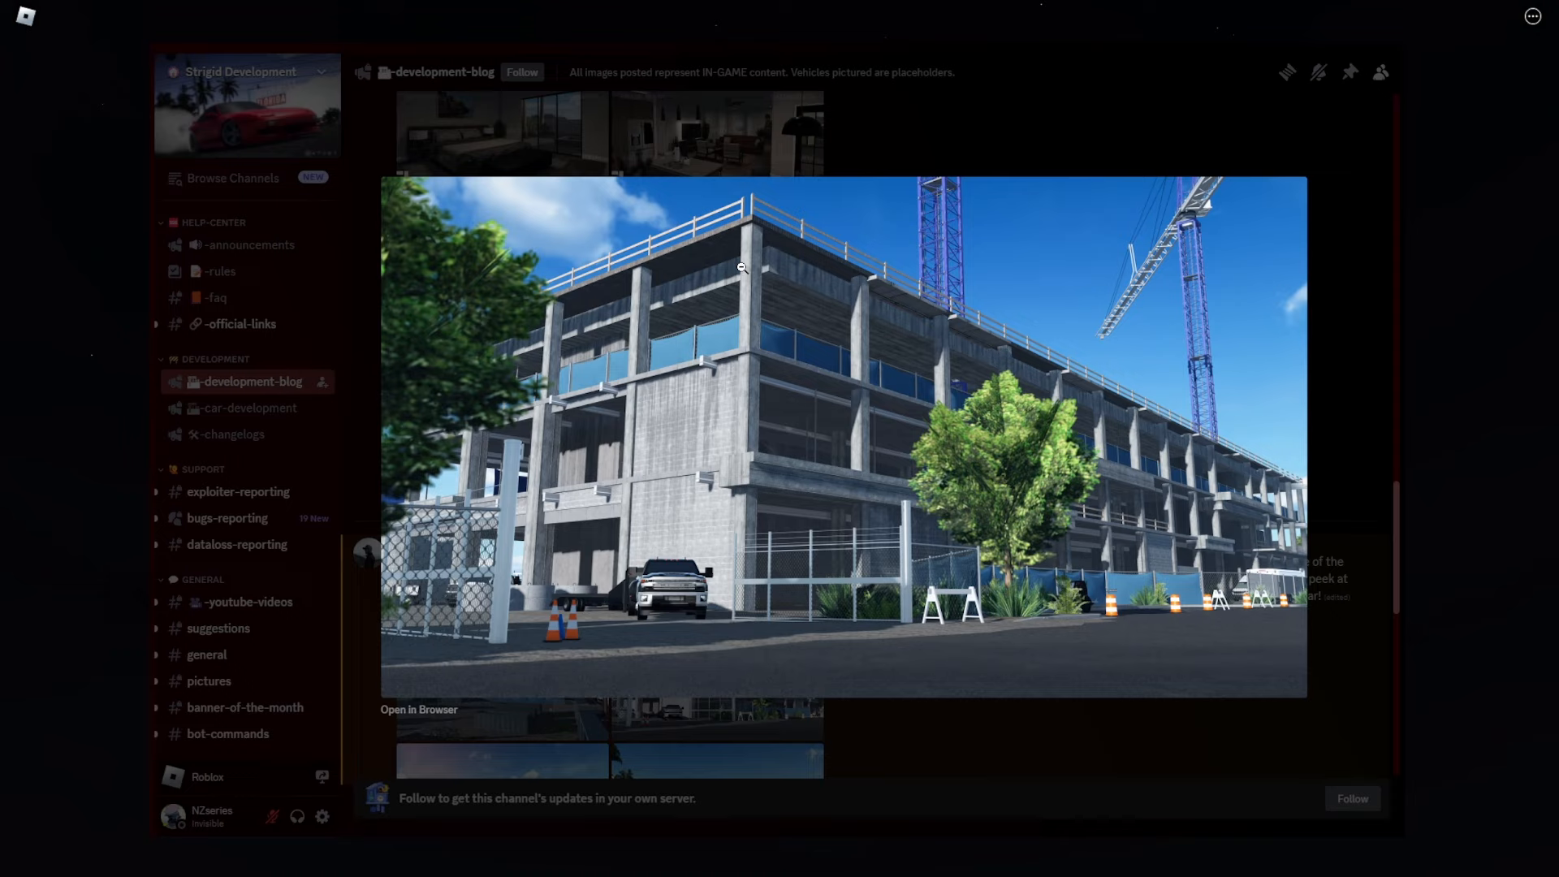
{"action": "mouse_move", "coordinate": [802, 278]}
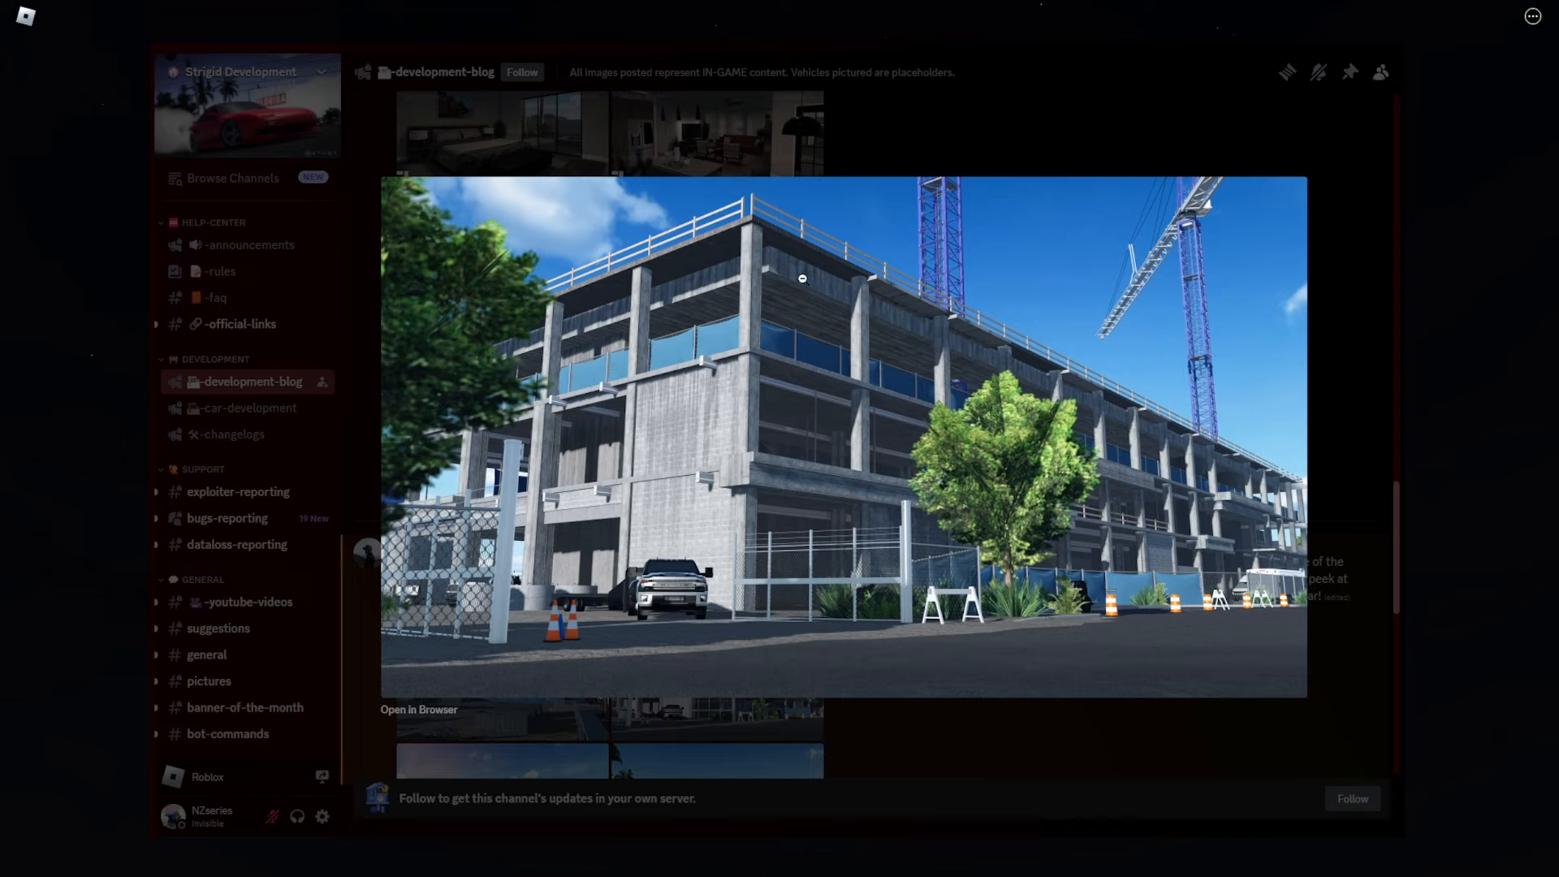
{"action": "mouse_move", "coordinate": [1116, 398]}
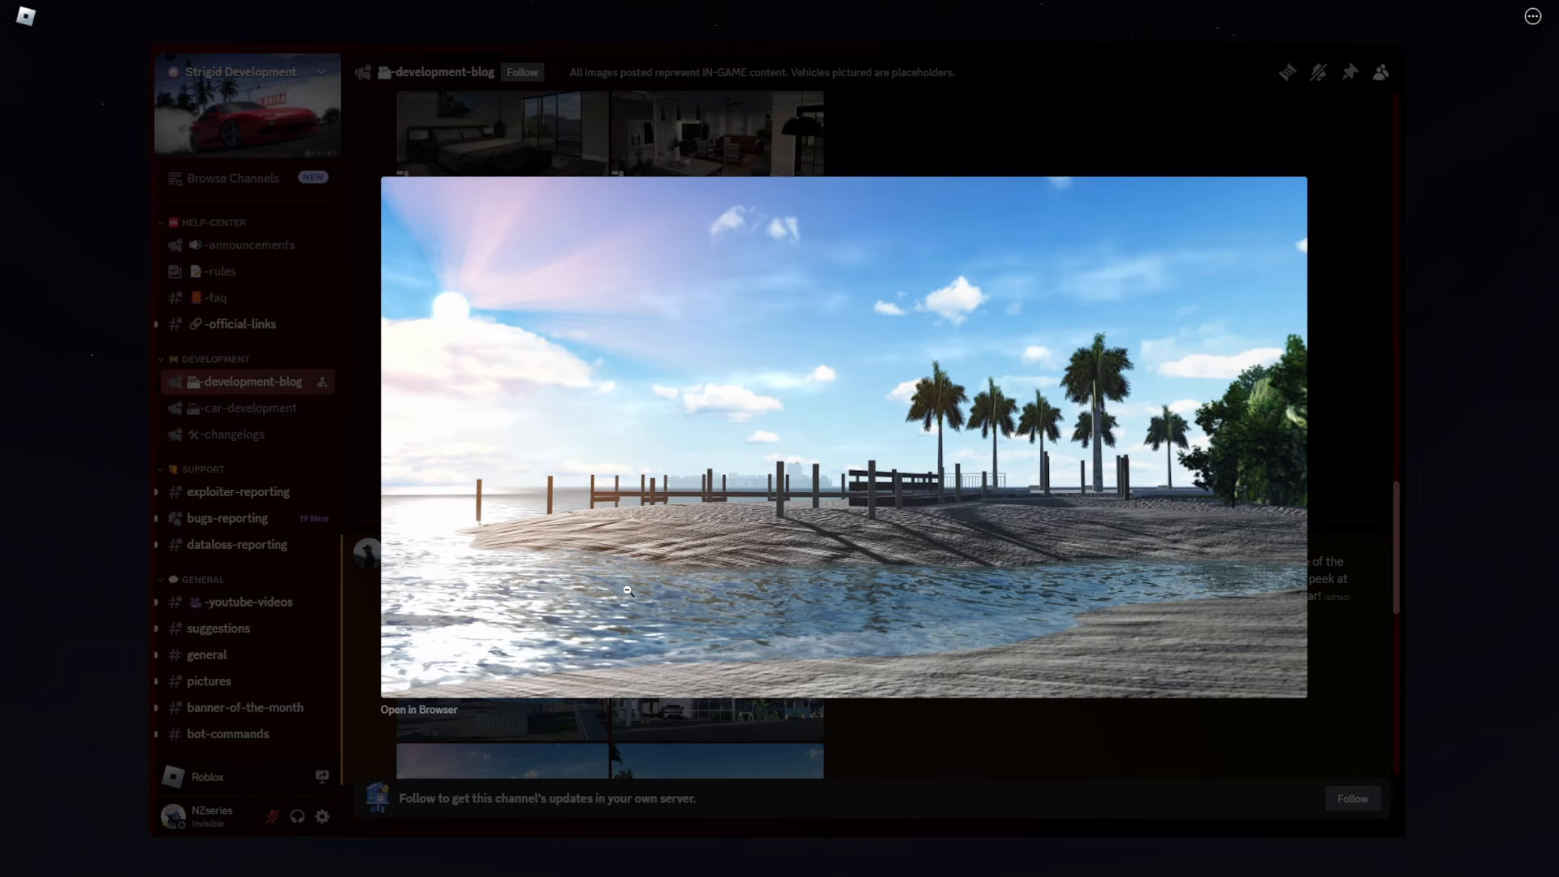
{"action": "left_click", "coordinate": [1397, 573]}
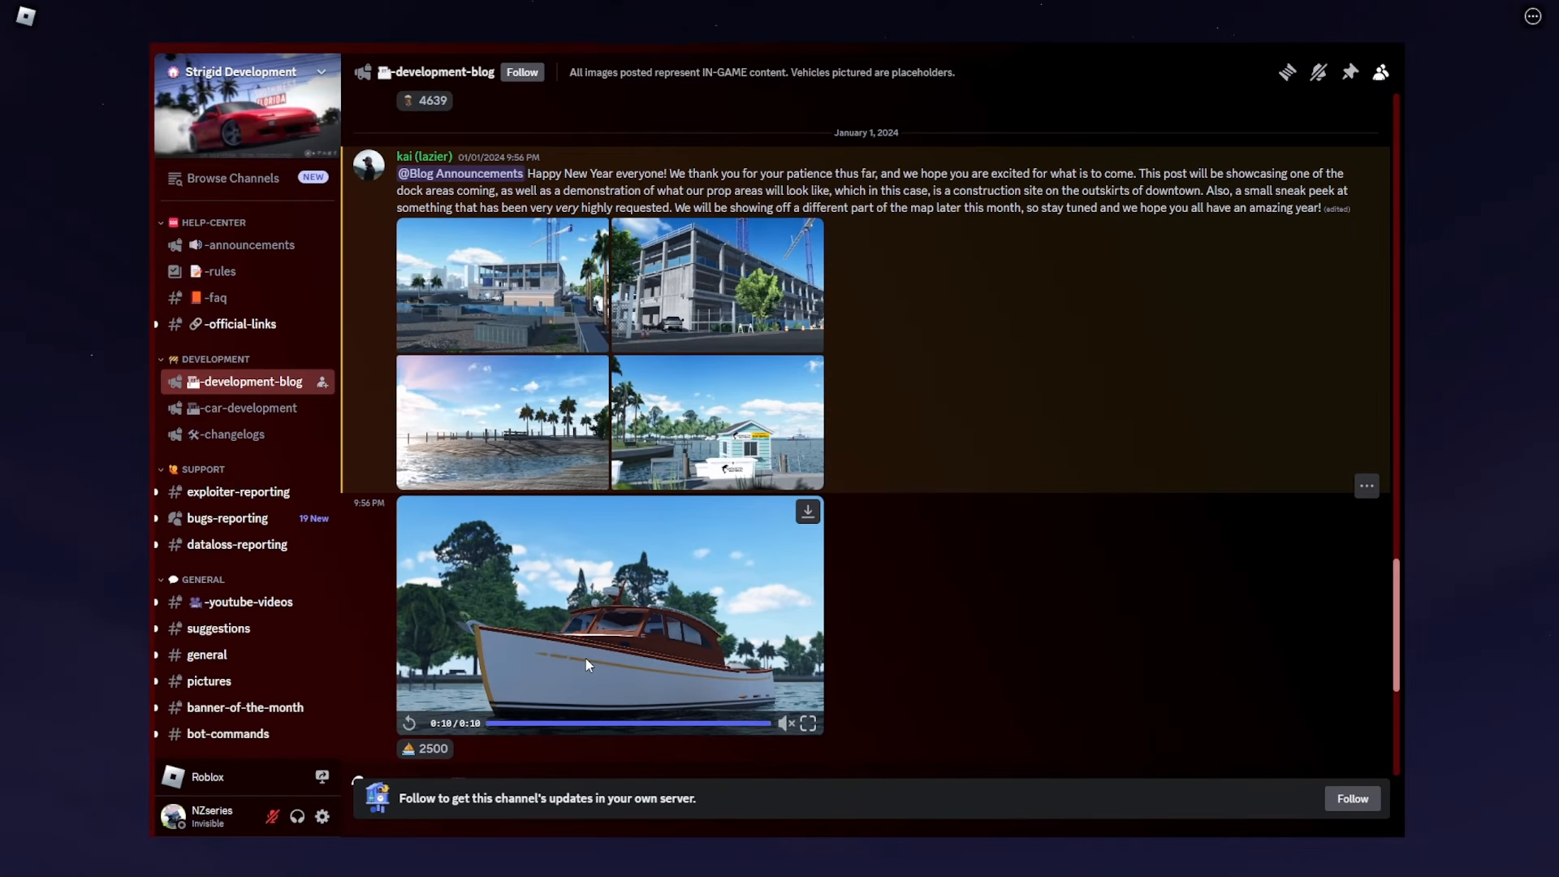
- Scroll to the January 4 post and enlarge its night-time waterfront lamppost photo
{"action": "scroll", "scroll_direction": "down", "scroll_amount": 3}
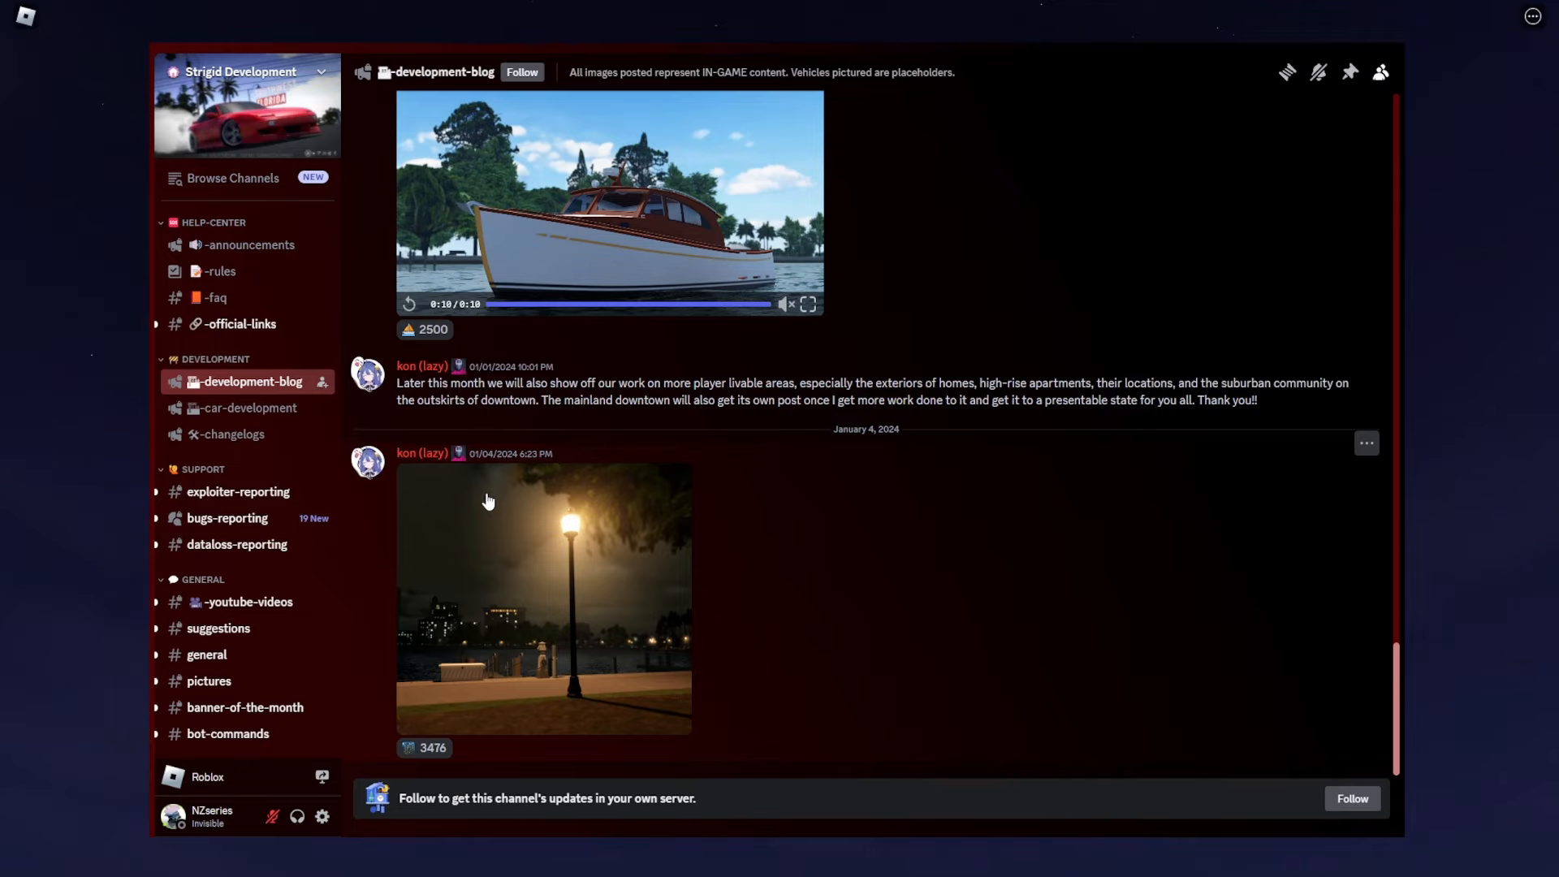
{"action": "left_click", "coordinate": [543, 596]}
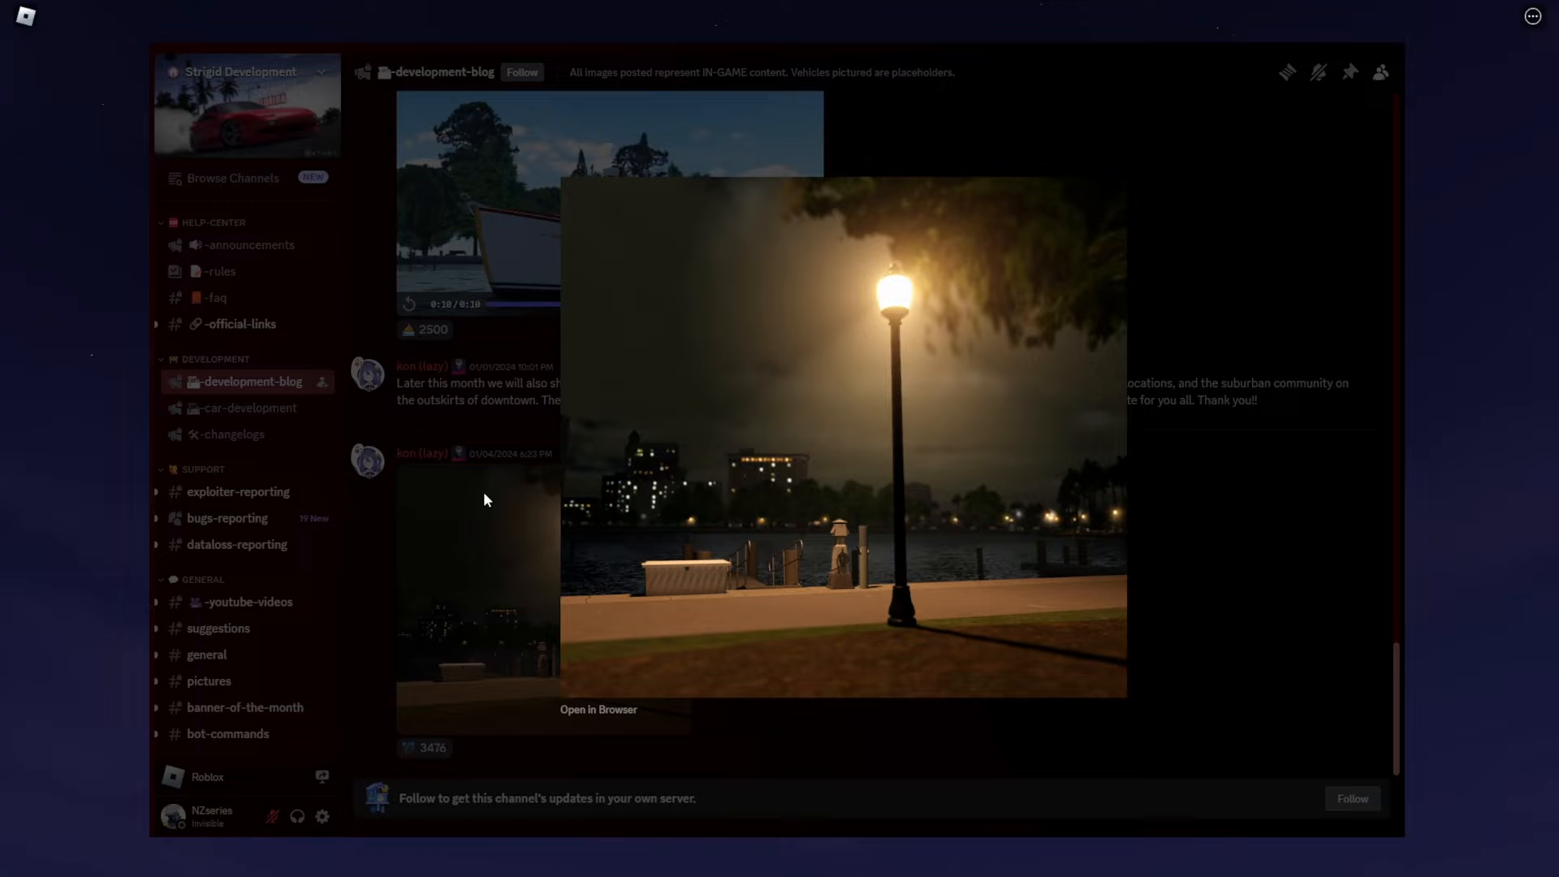
{"action": "mouse_move", "coordinate": [729, 580]}
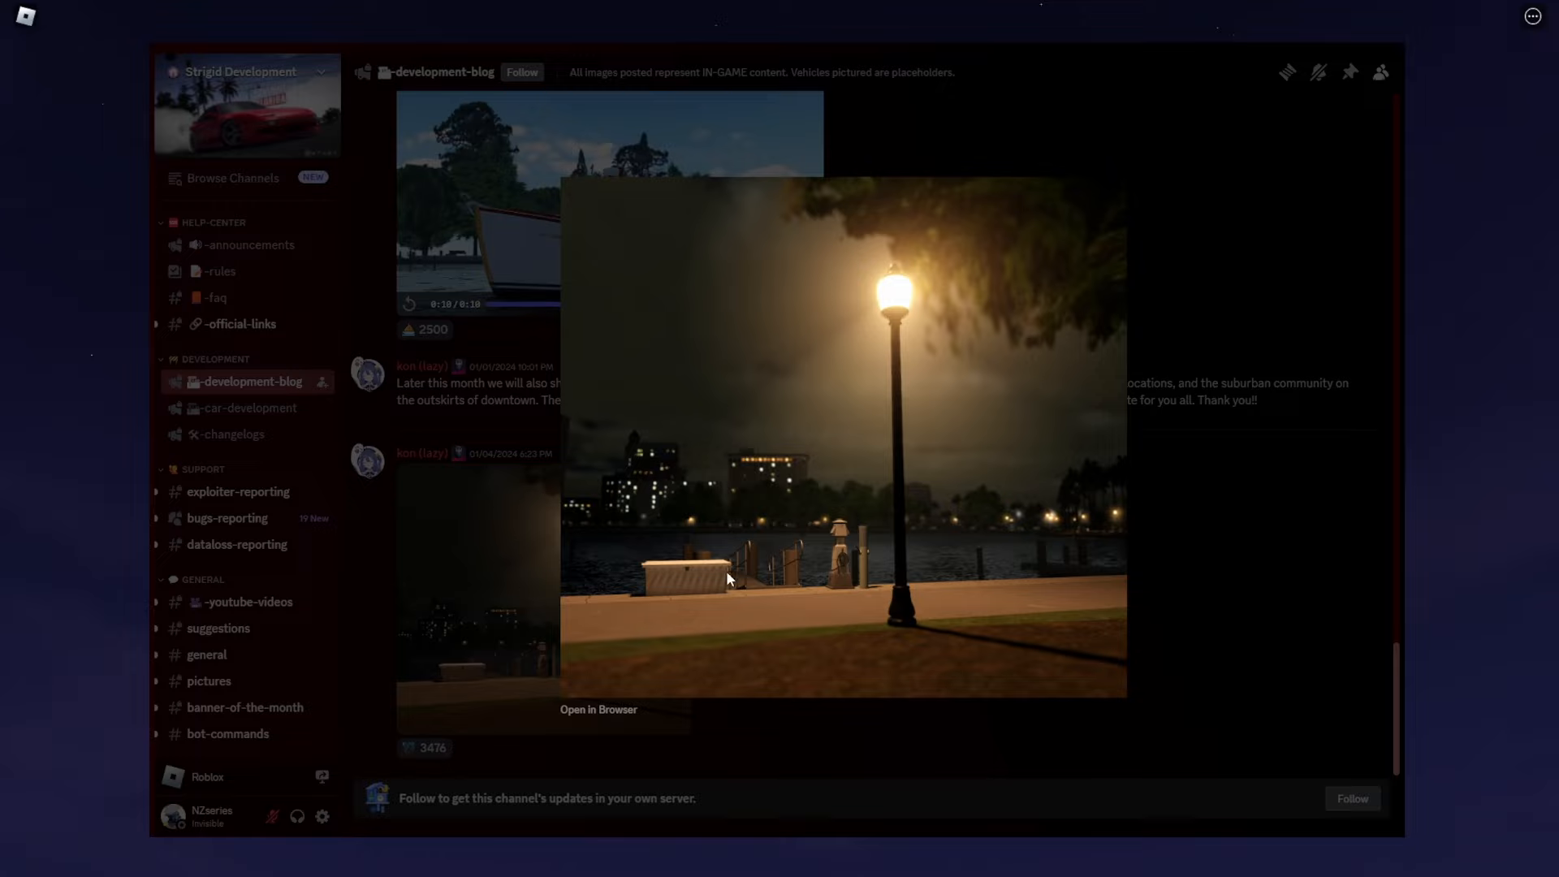
{"action": "mouse_move", "coordinate": [656, 453]}
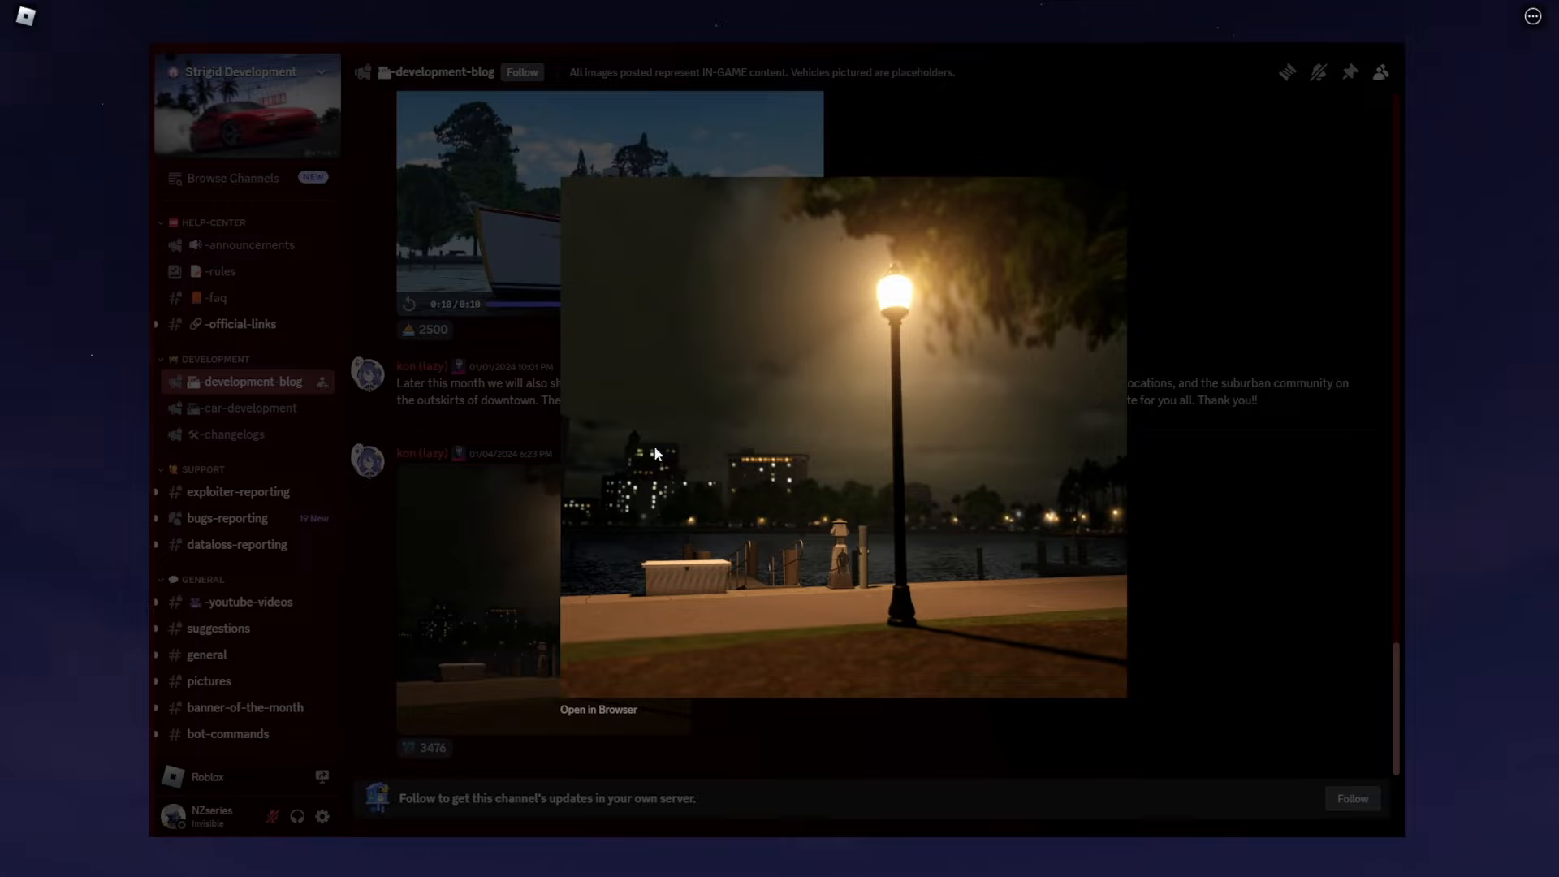
{"action": "mouse_move", "coordinate": [668, 529]}
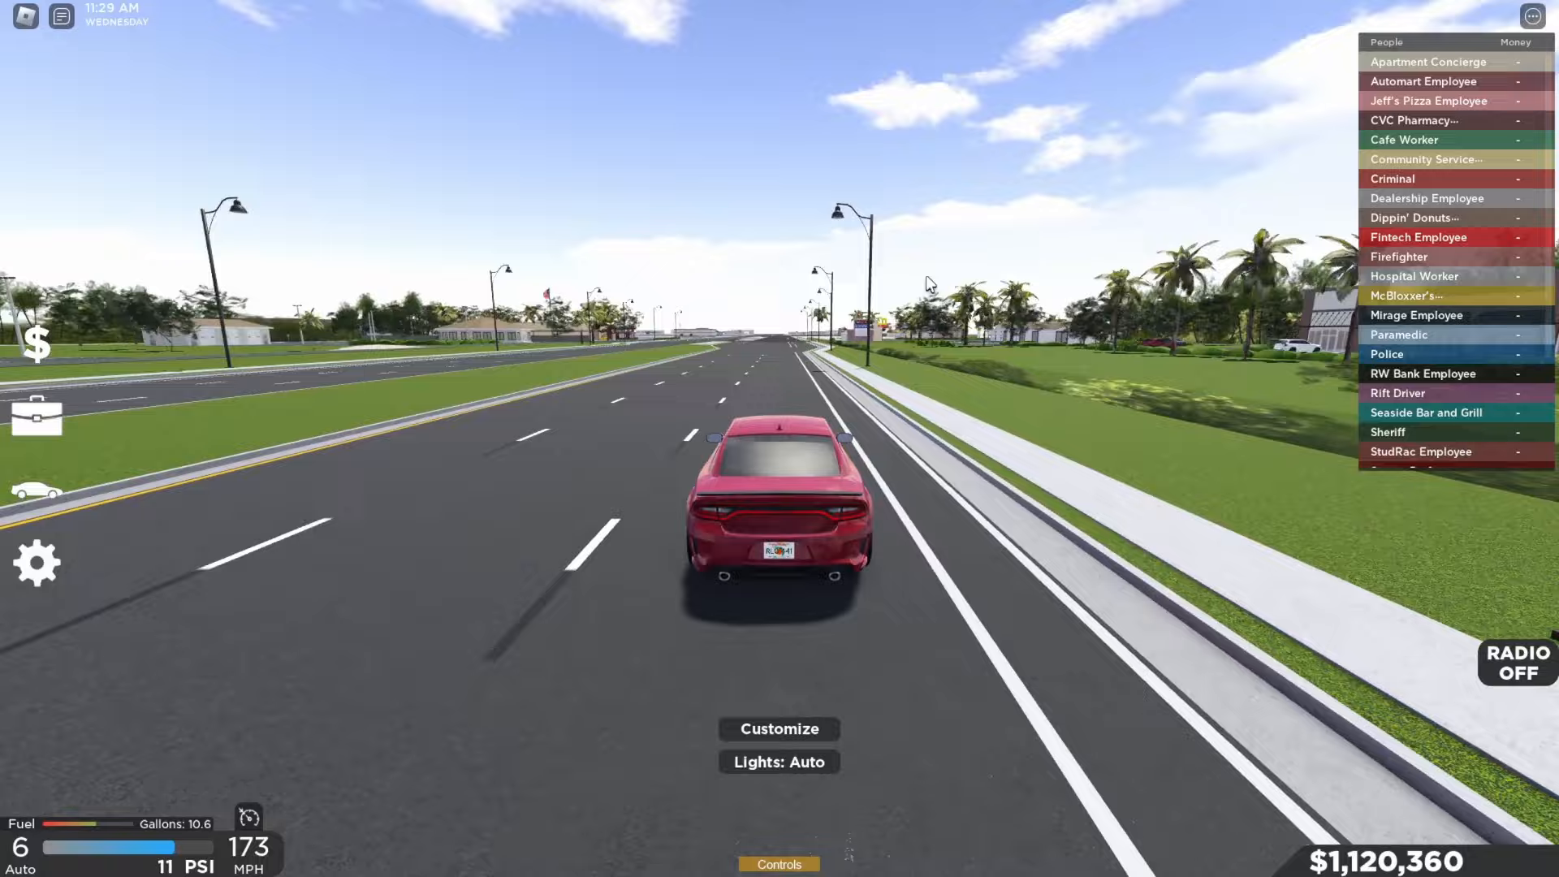
- Accelerate the red car down the multi-lane highway past the shopping plazas with W
{"action": "key", "text": "w"}
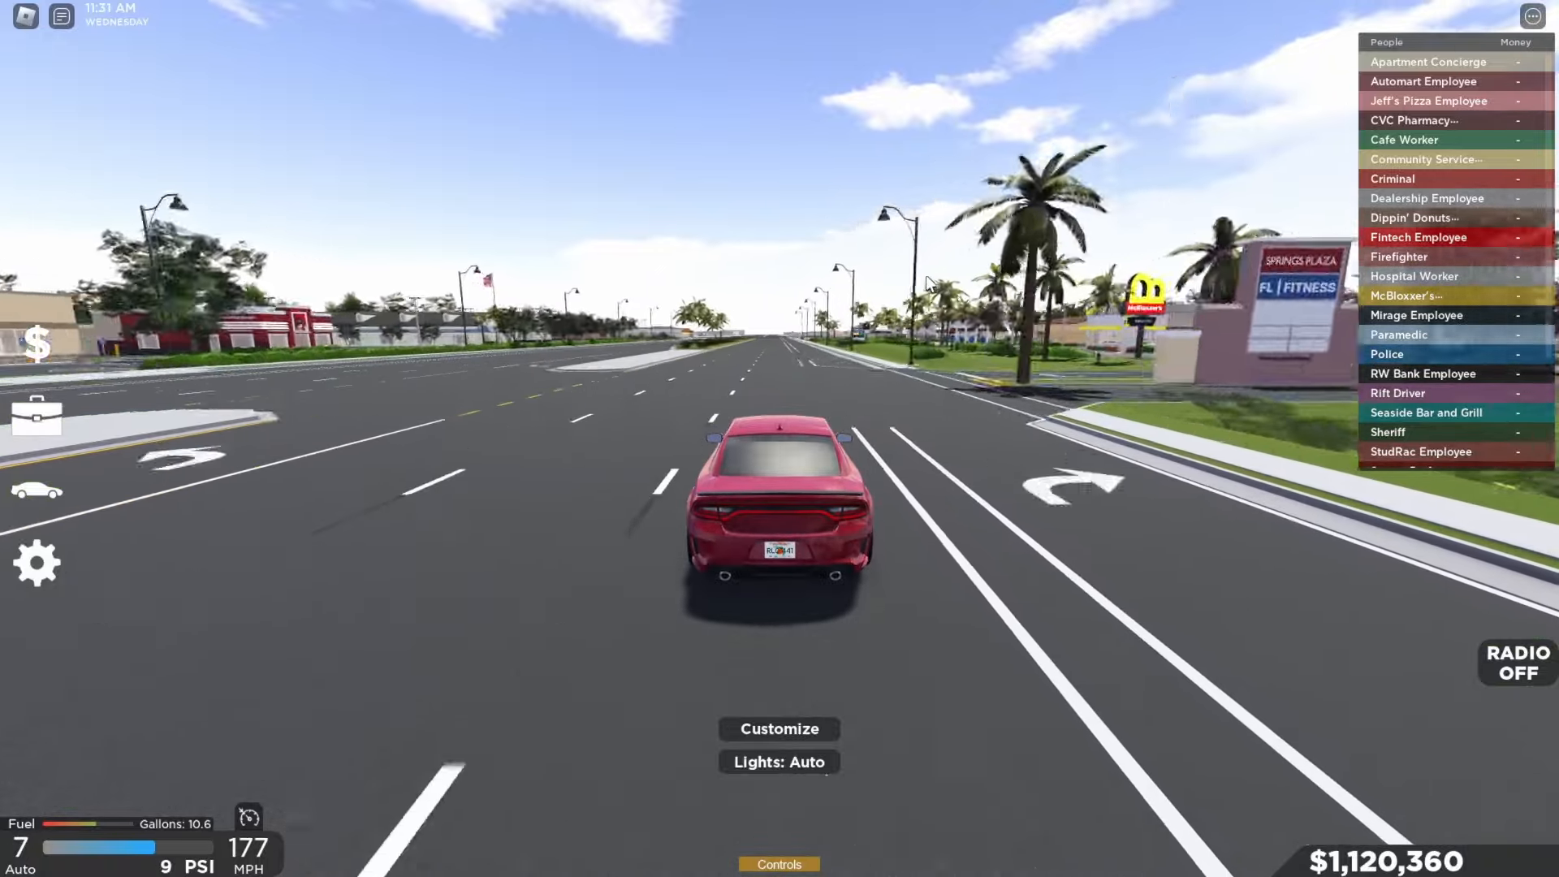